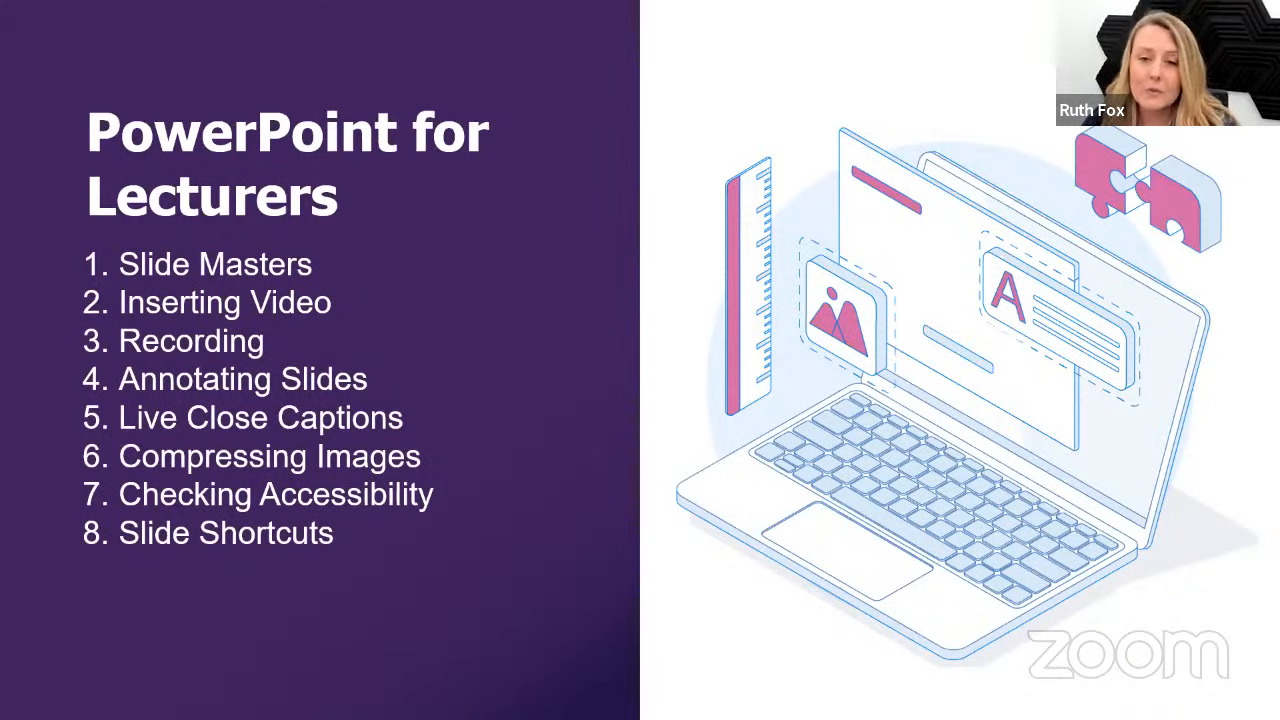
# Advance past the eight-topic agenda to the '1 Slide Masters' section slide.
pyautogui.click(959, 111)
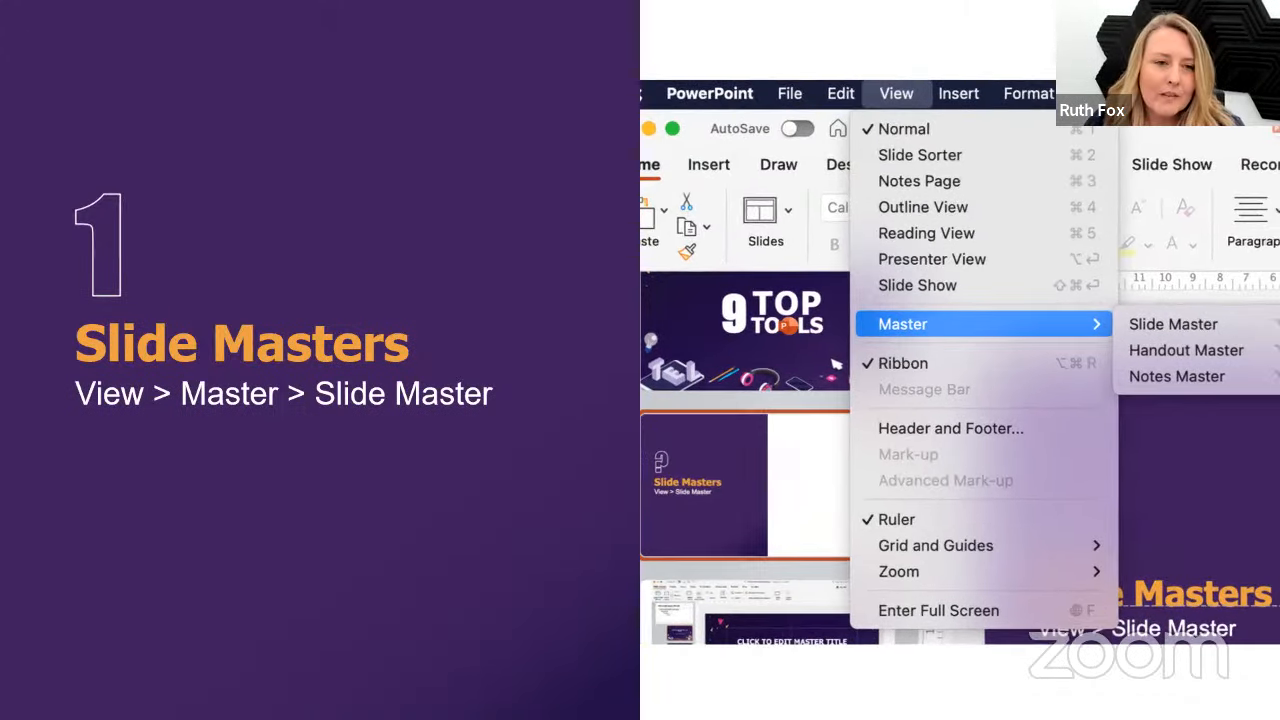
pyautogui.moveTo(1043, 322)
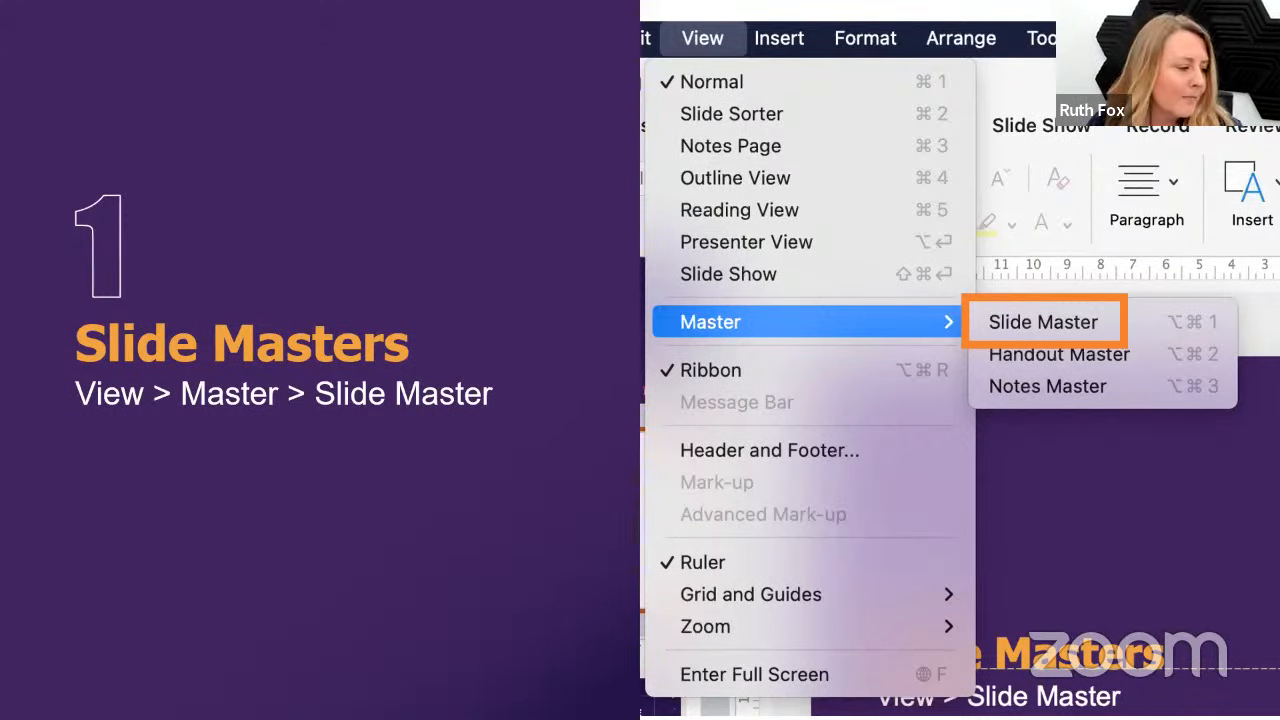
# Open Slide Master view, view the tablet and magnifying-glass layouts, then select the main master.
pyautogui.click(1043, 321)
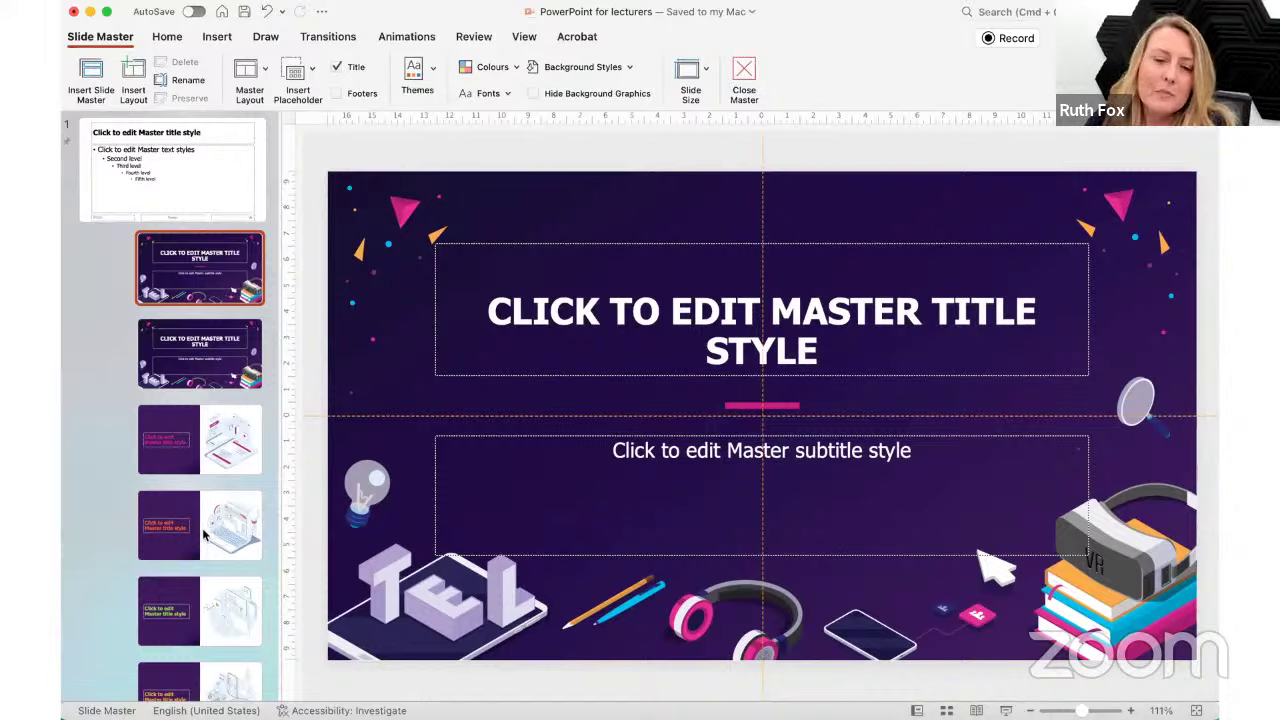
pyautogui.moveTo(270, 305)
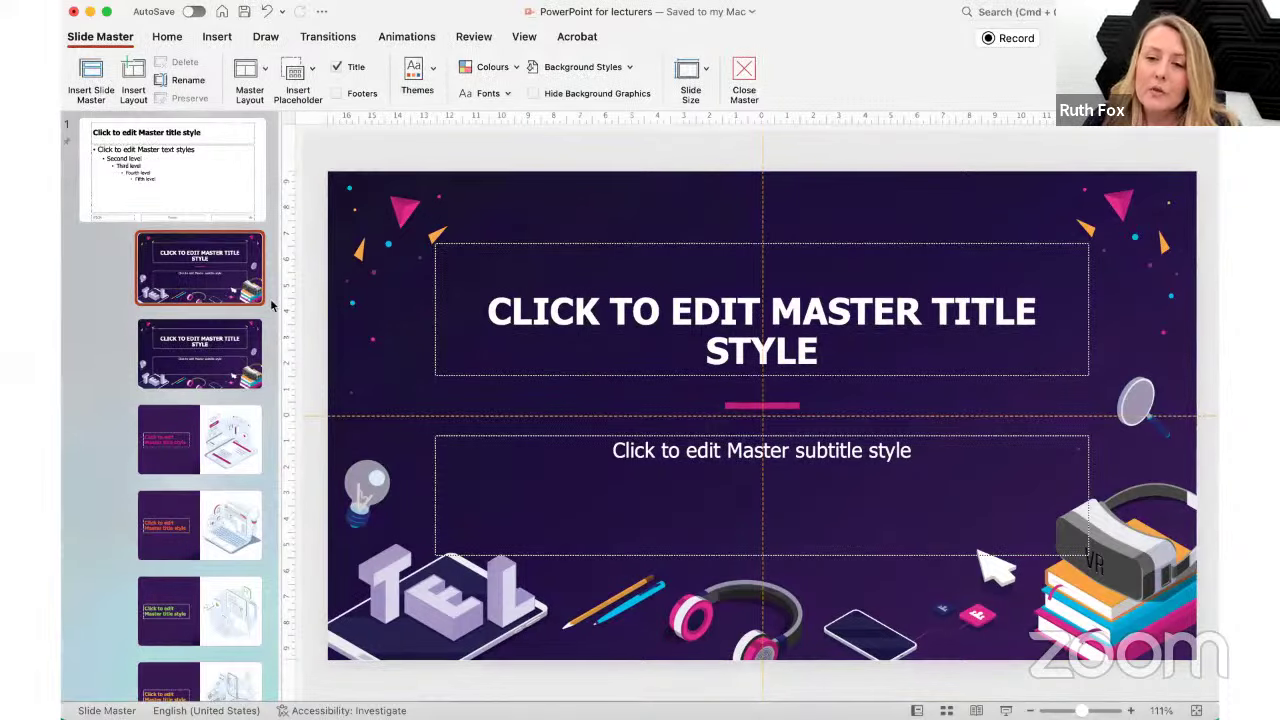
pyautogui.scroll(3)
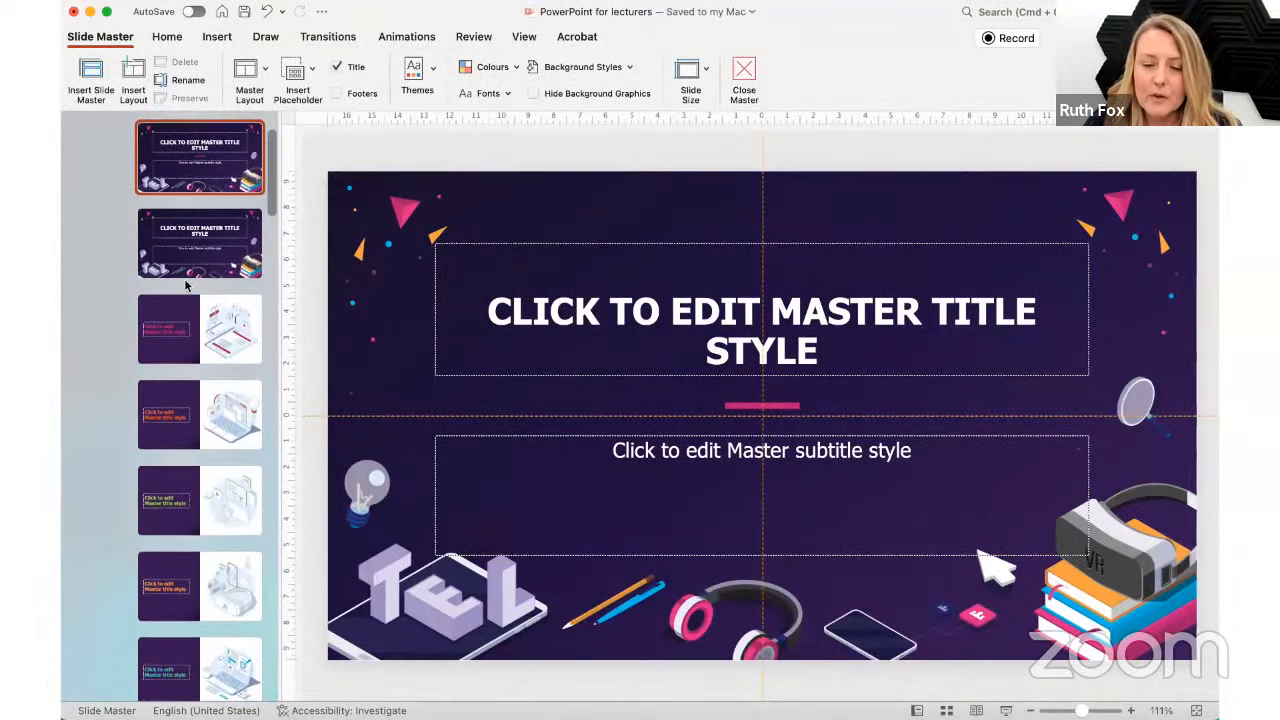
pyautogui.scroll(-3)
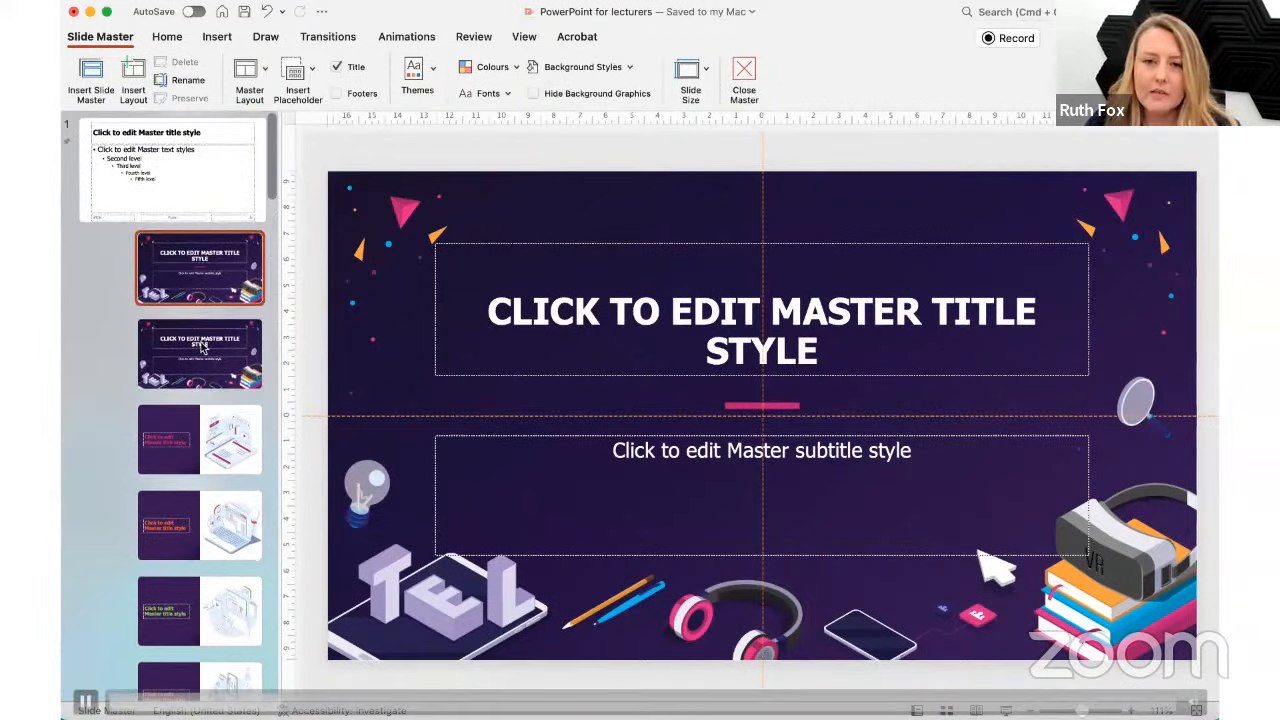
pyautogui.click(199, 439)
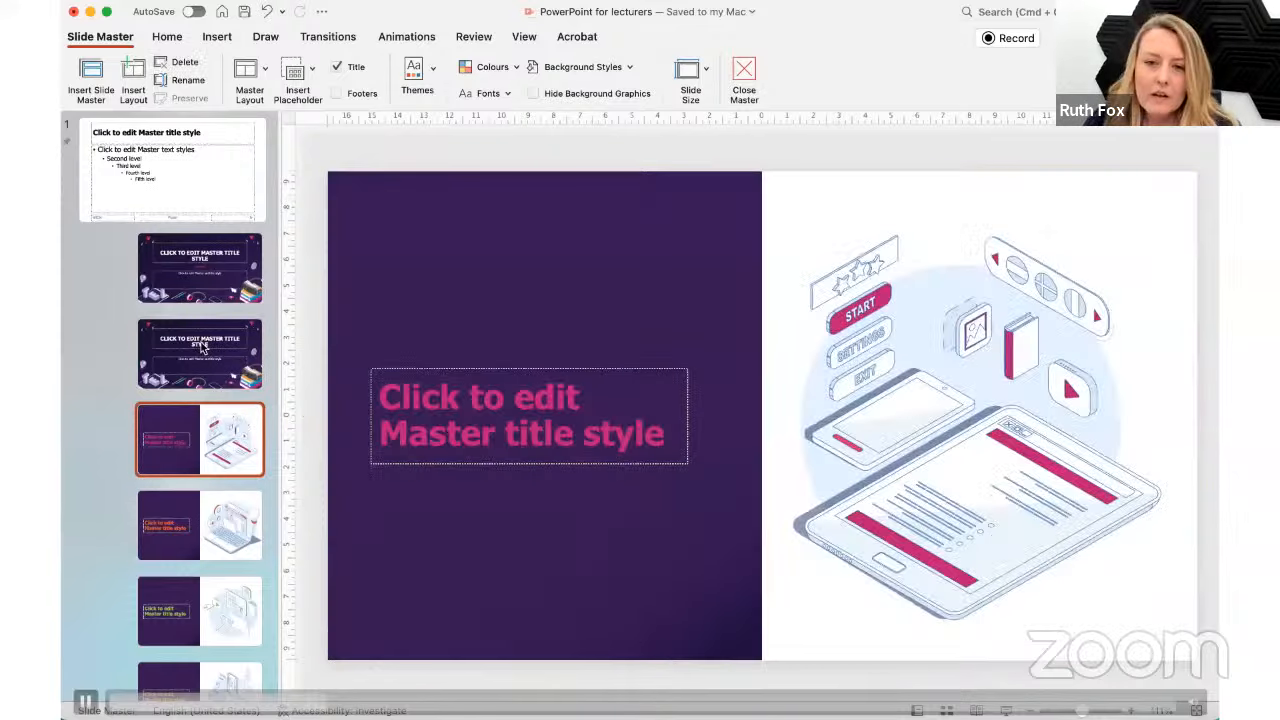
pyautogui.scroll(-3)
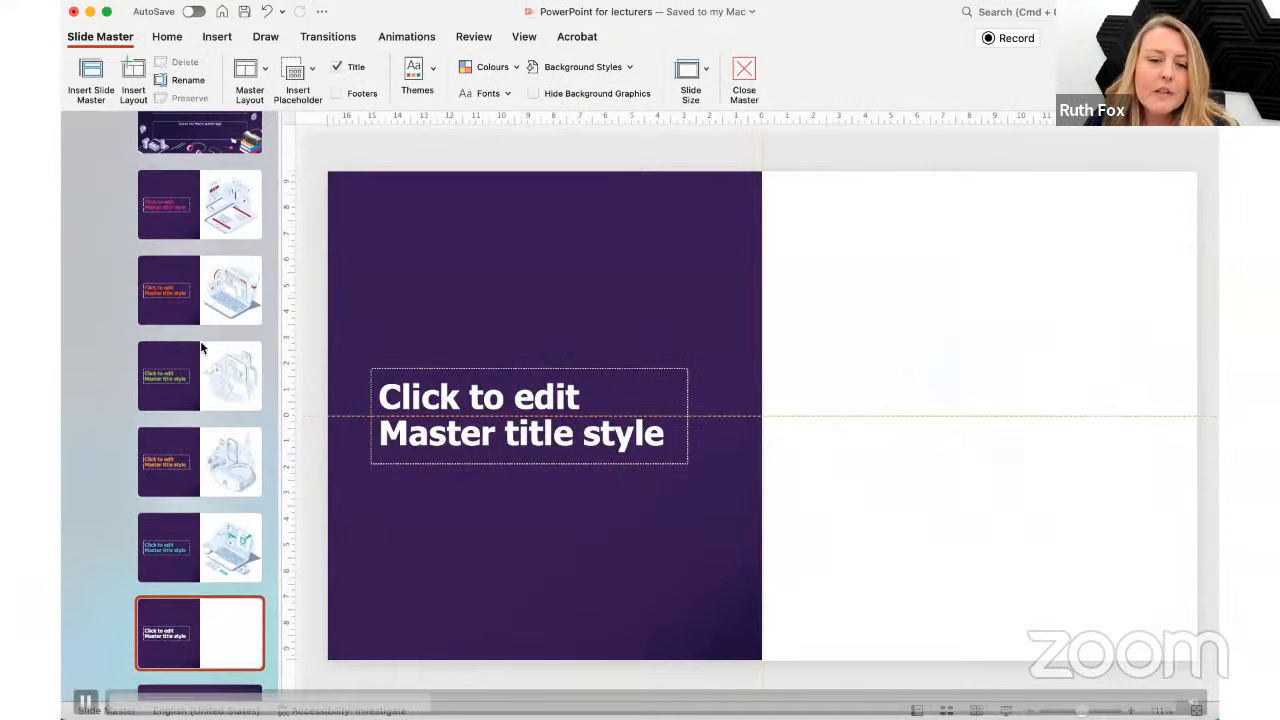
pyautogui.click(200, 633)
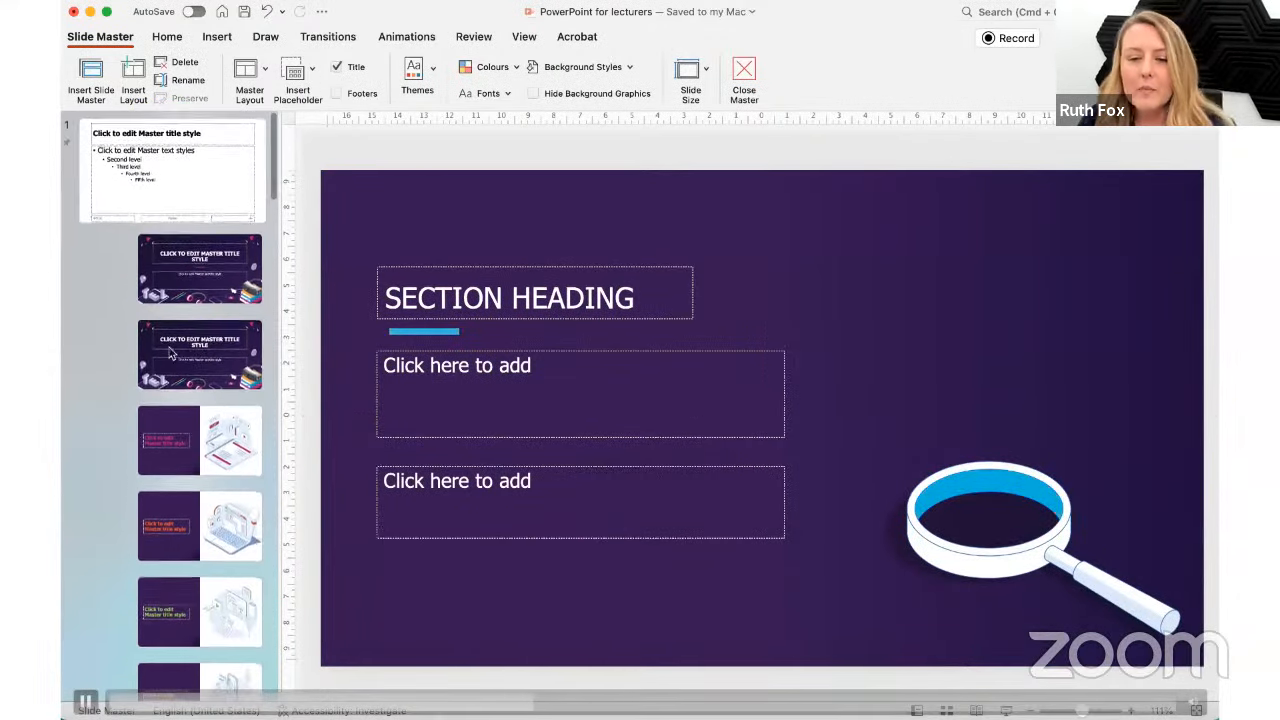
pyautogui.click(170, 165)
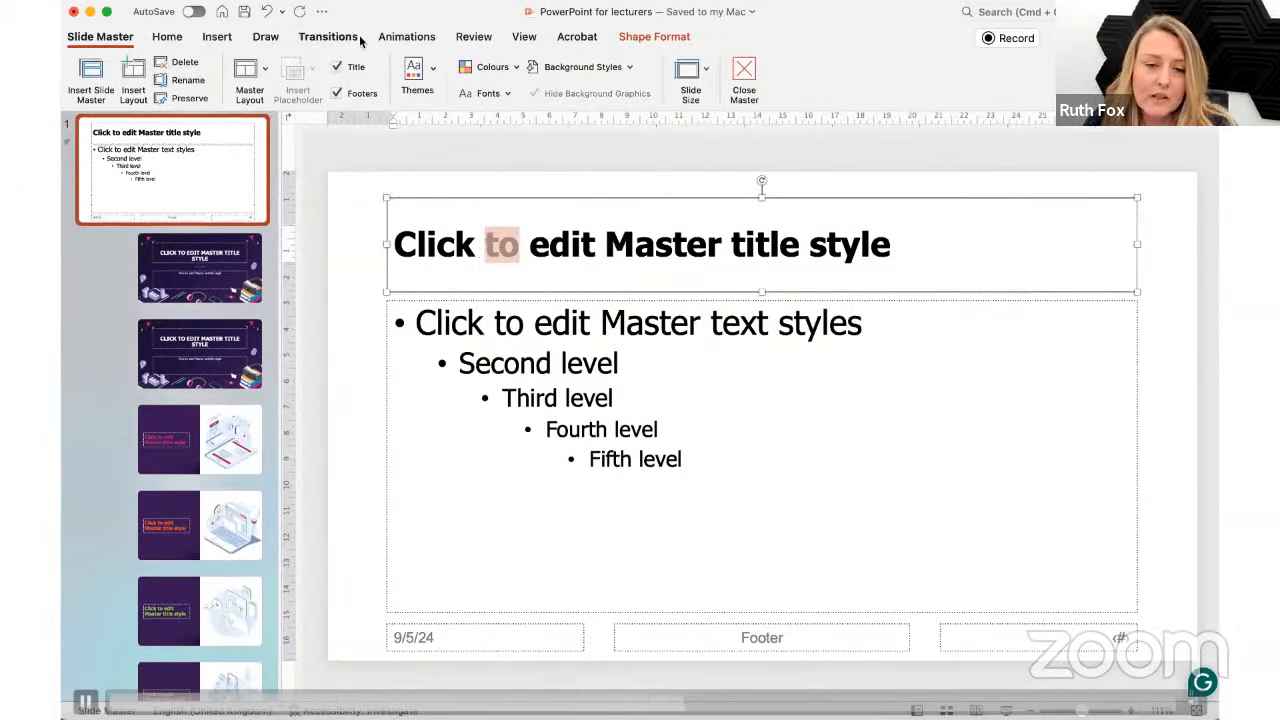
# Check text formatting and both title slide layouts, then close Master view.
pyautogui.click(167, 37)
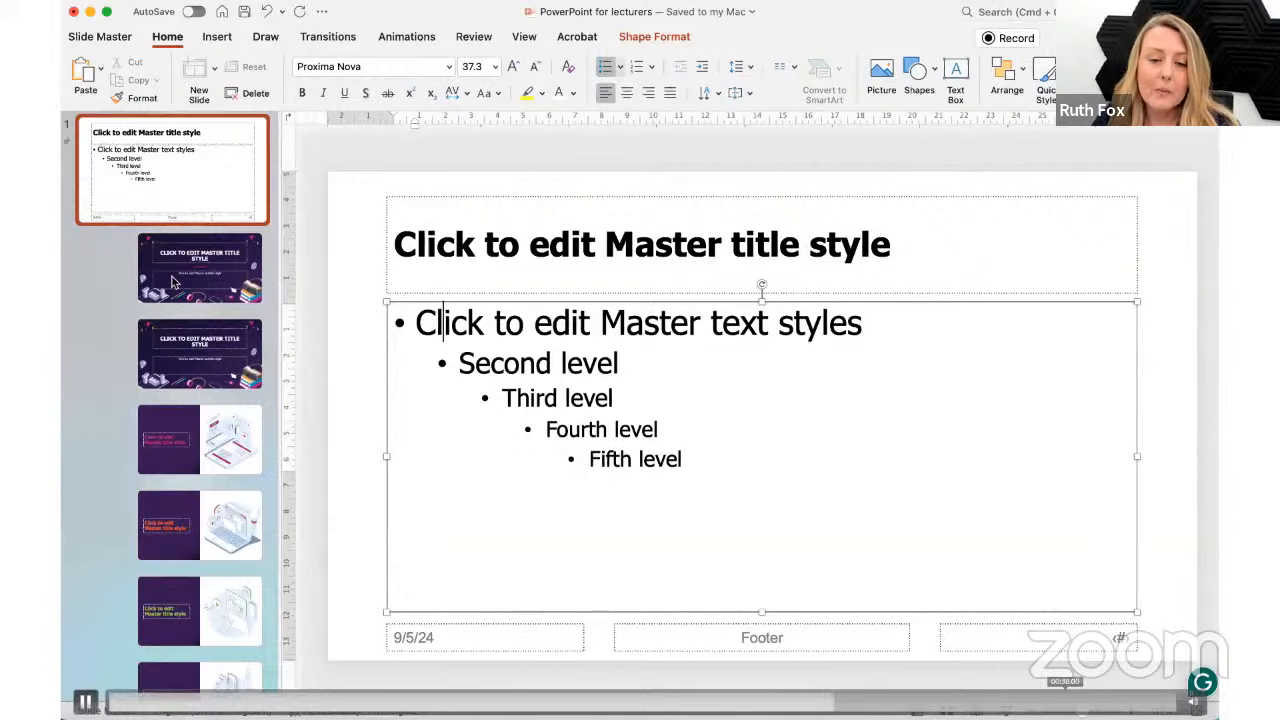
pyautogui.click(199, 267)
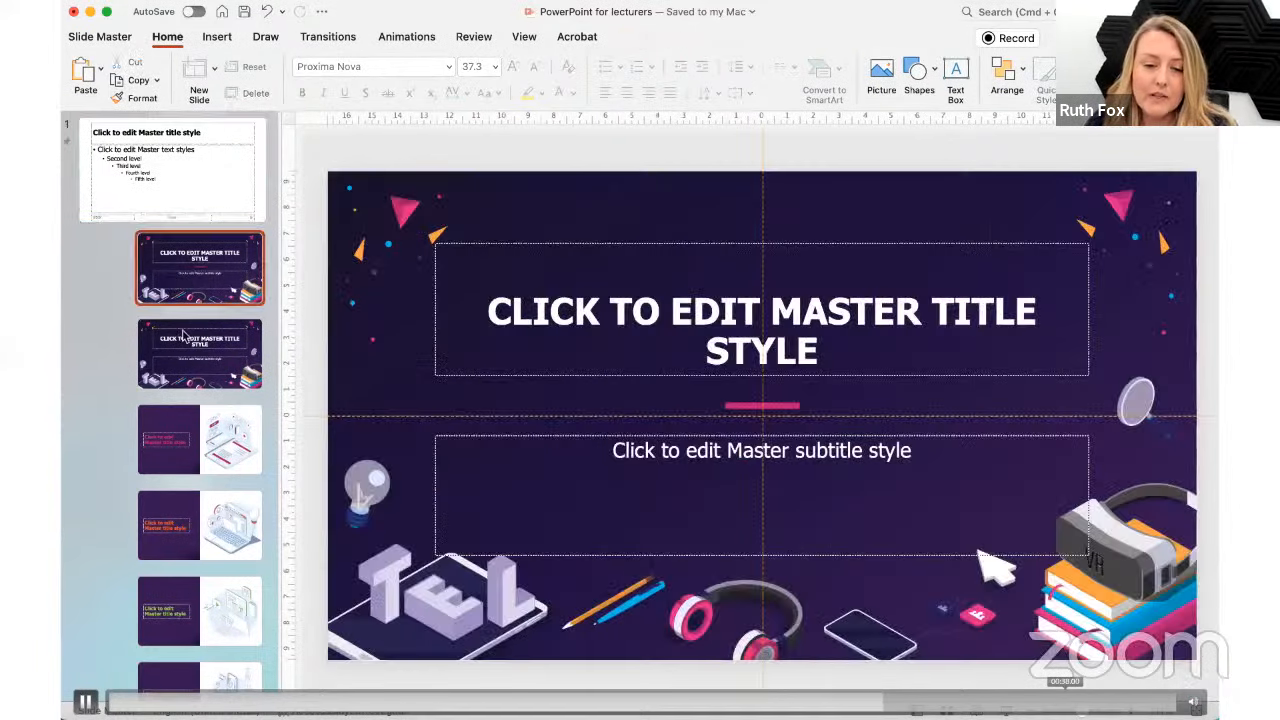
pyautogui.click(199, 353)
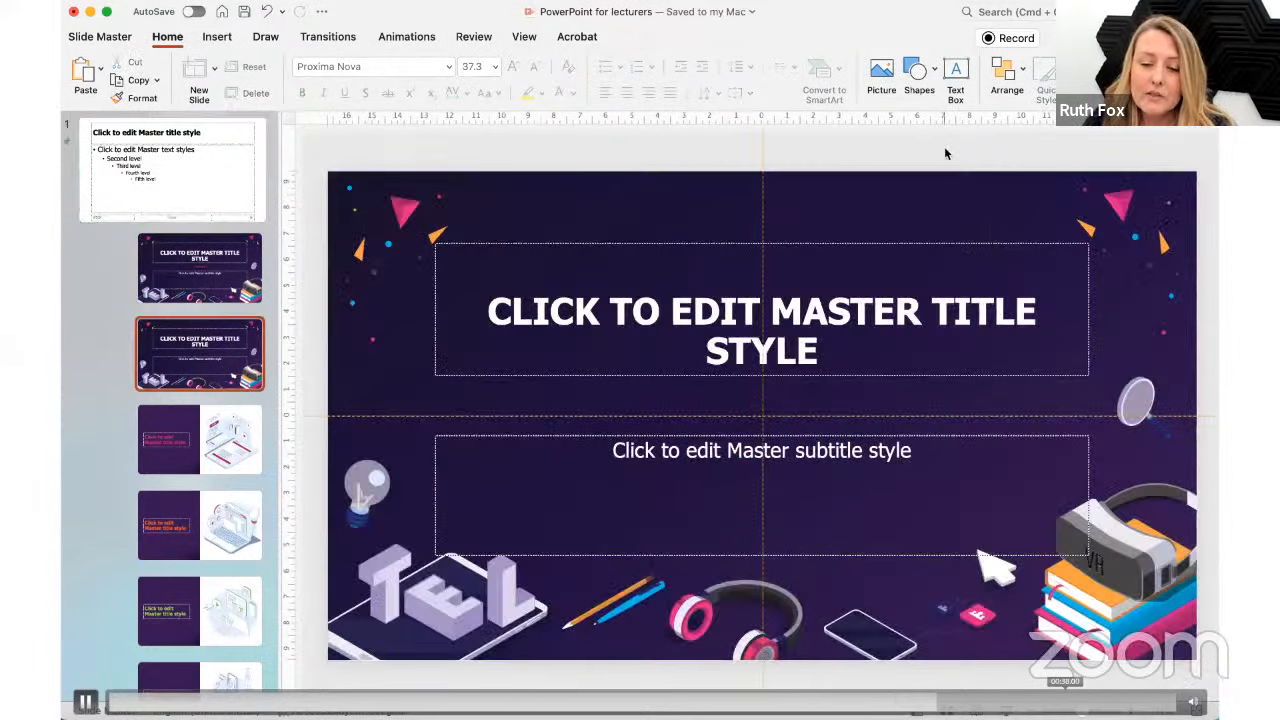
pyautogui.moveTo(795, 138)
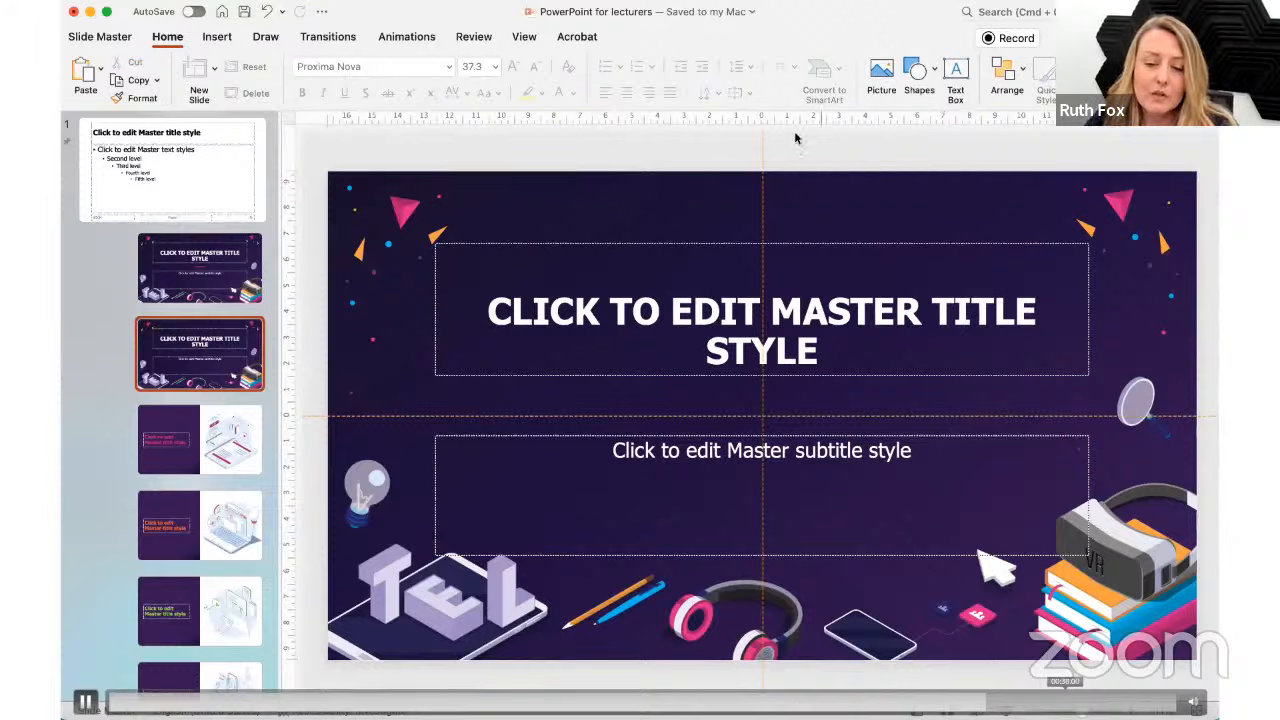
pyautogui.click(100, 36)
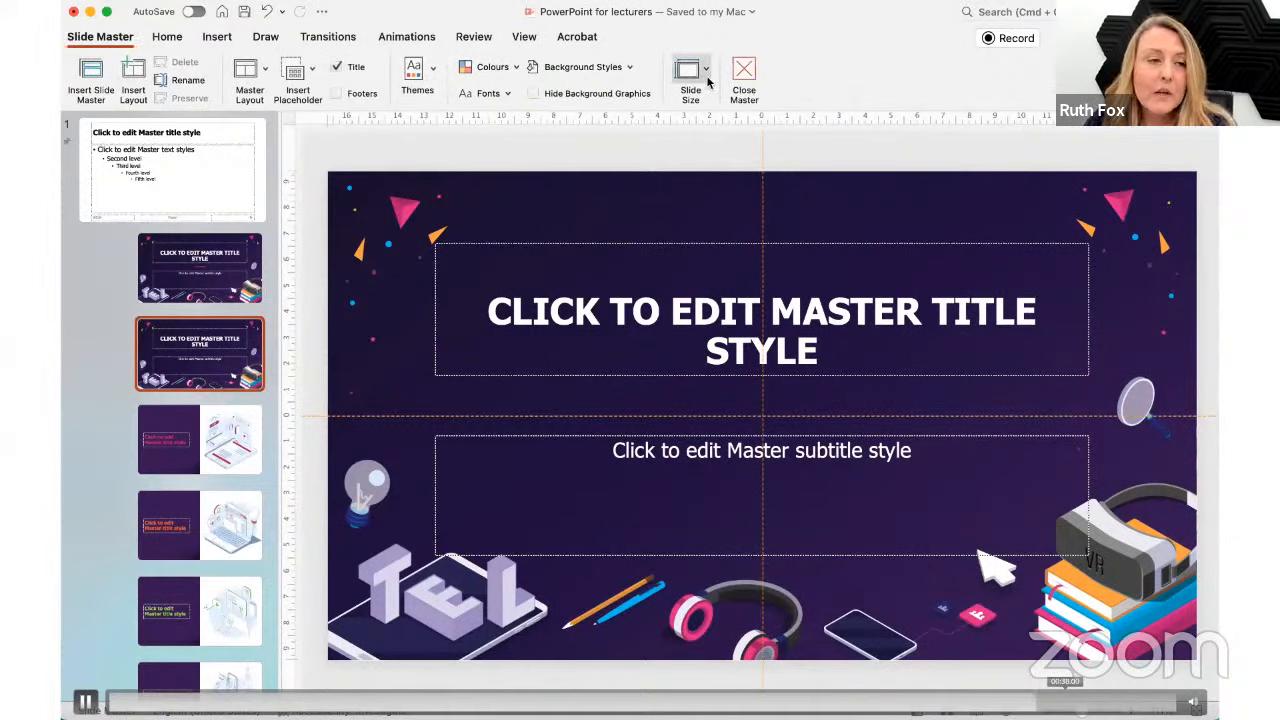
pyautogui.moveTo(744, 75)
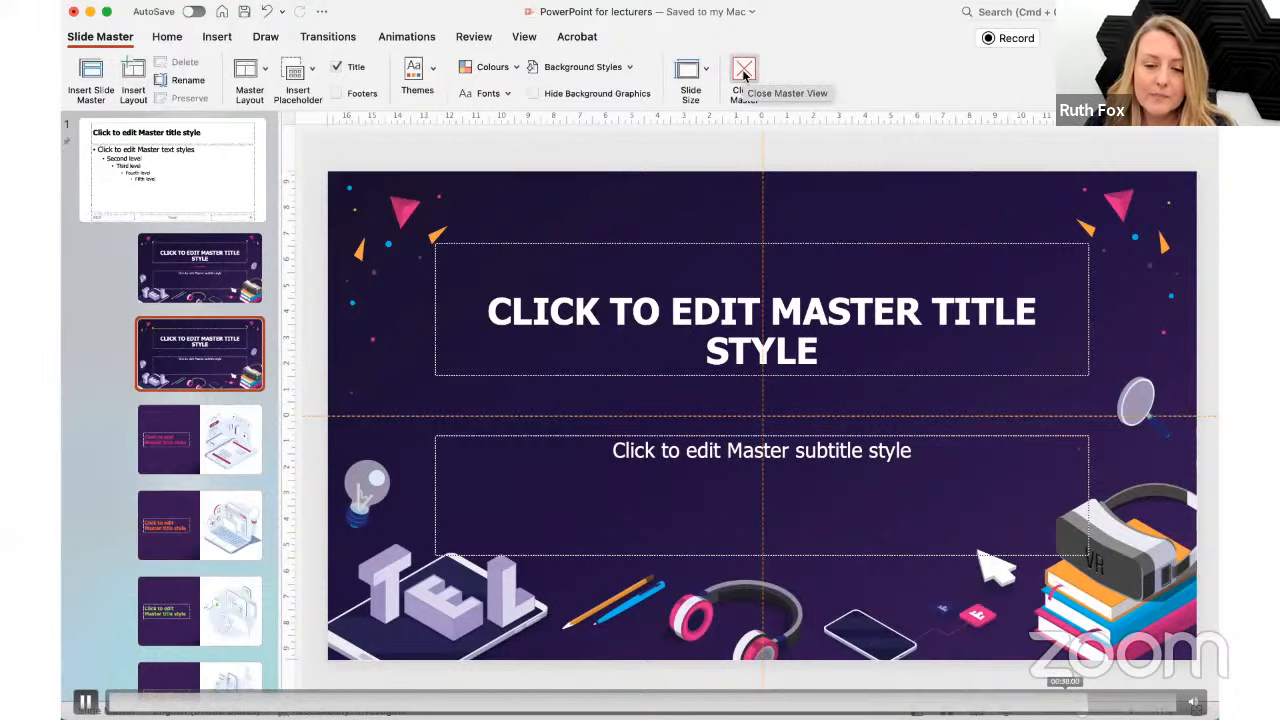
pyautogui.click(743, 70)
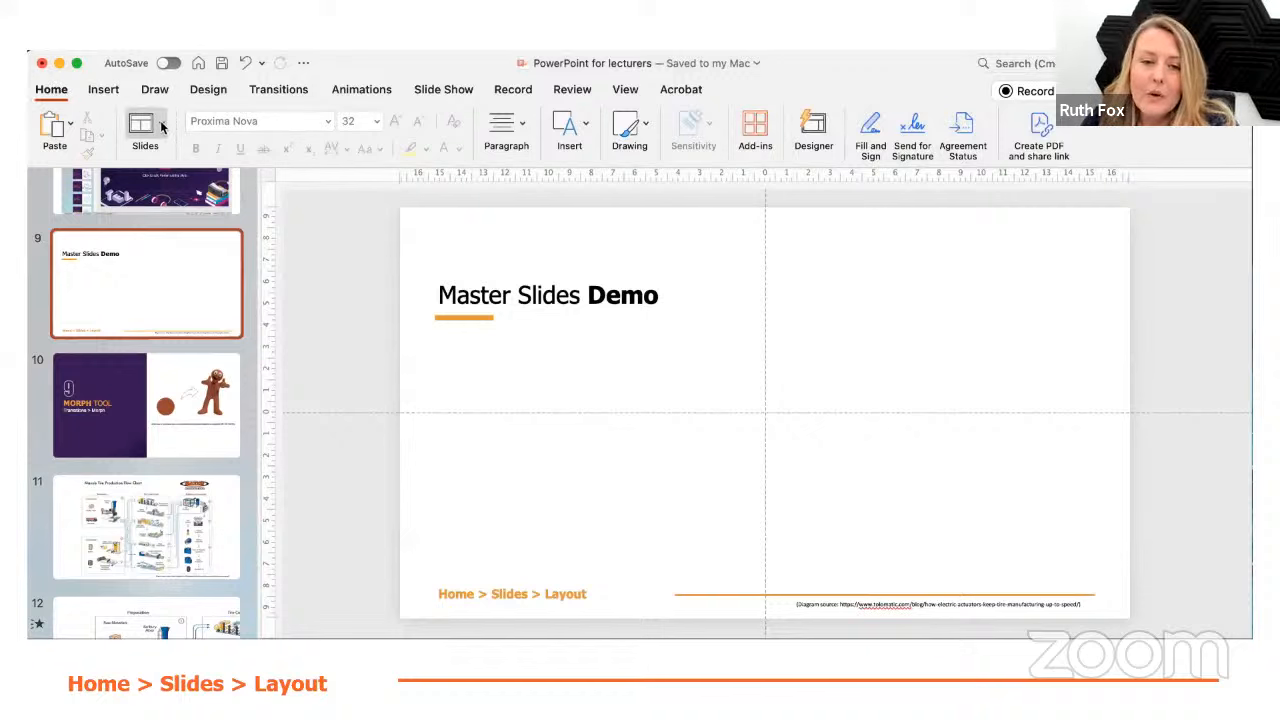
# Apply a blue layout from the Layout gallery to slide 9, 'Master Slides Demo'.
pyautogui.click(144, 130)
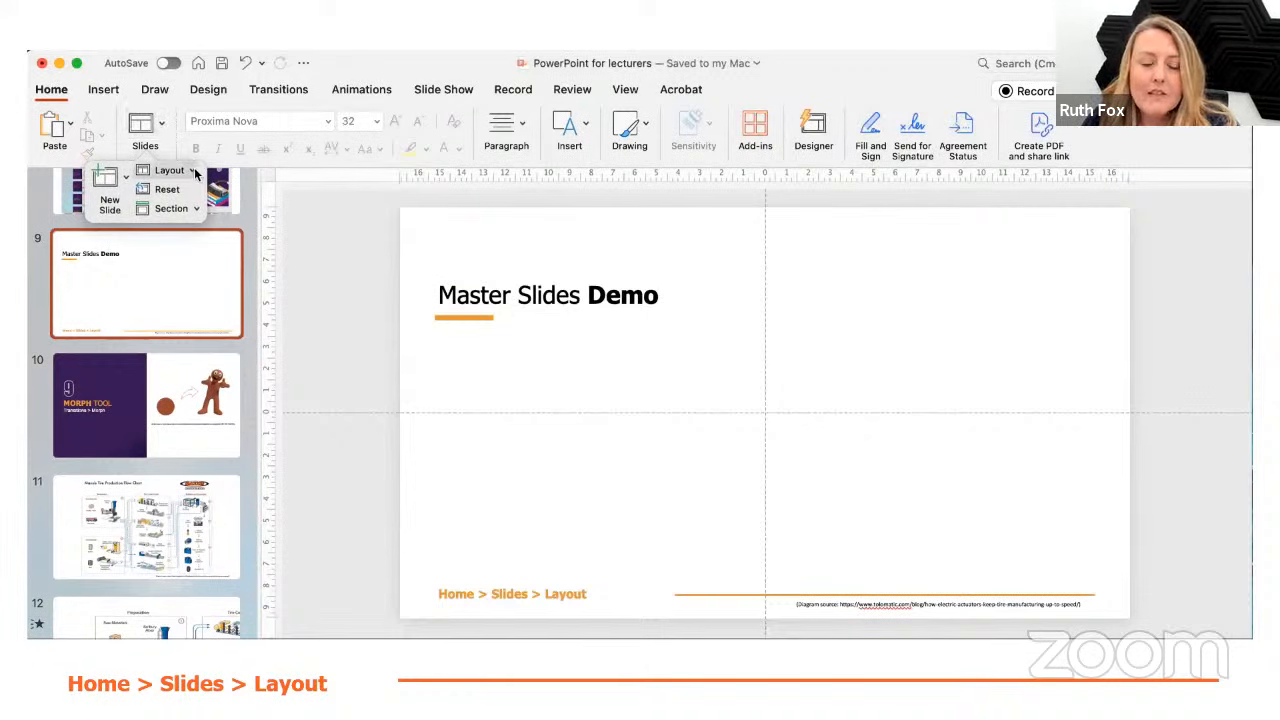
pyautogui.click(169, 169)
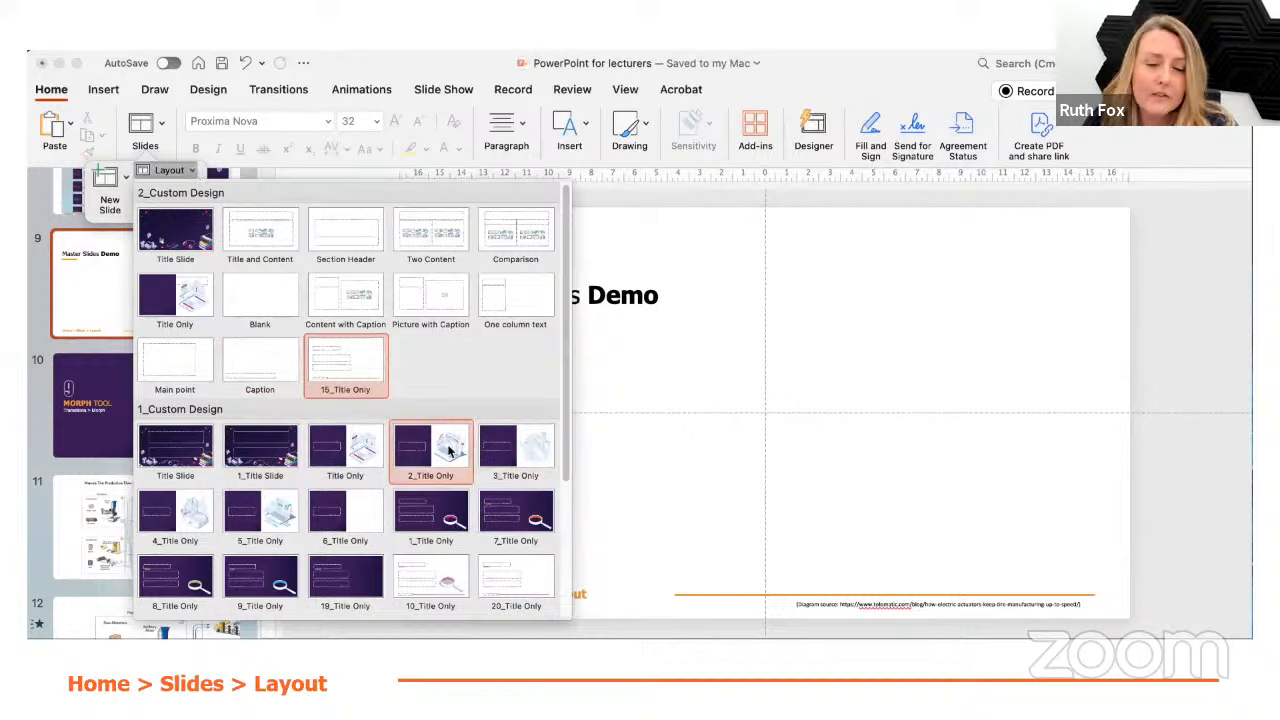
pyautogui.click(430, 450)
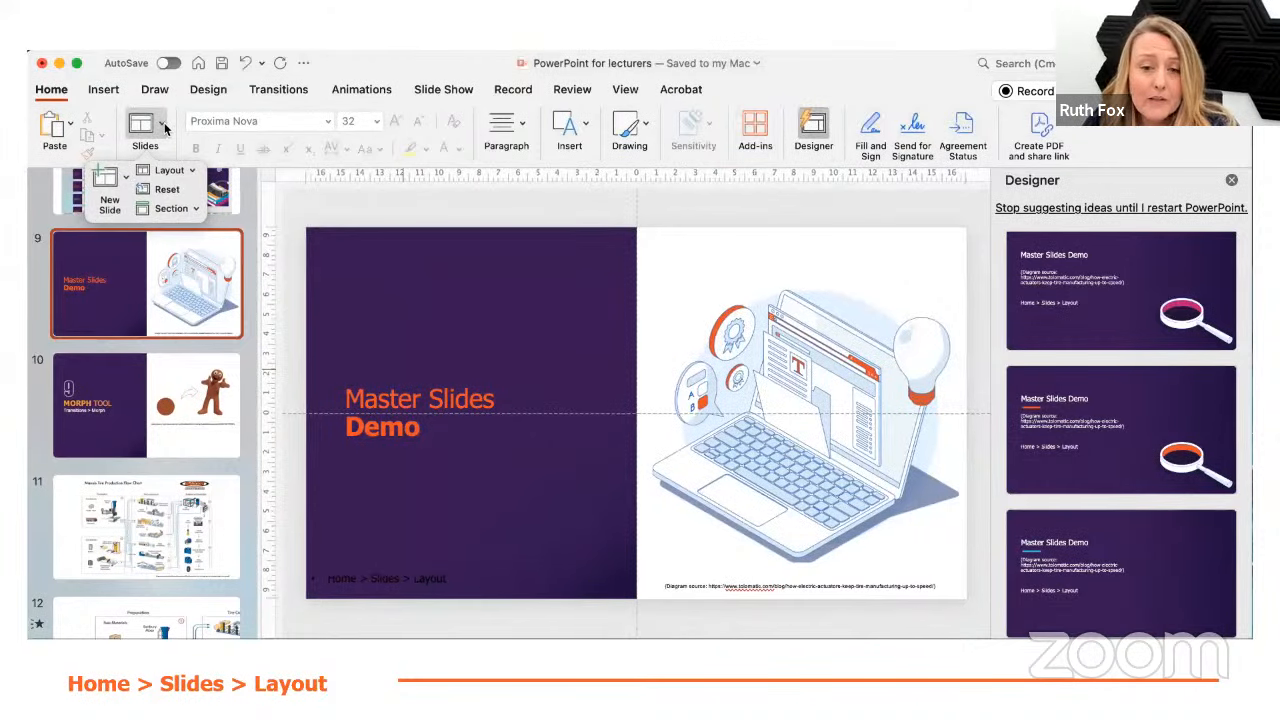
pyautogui.click(169, 169)
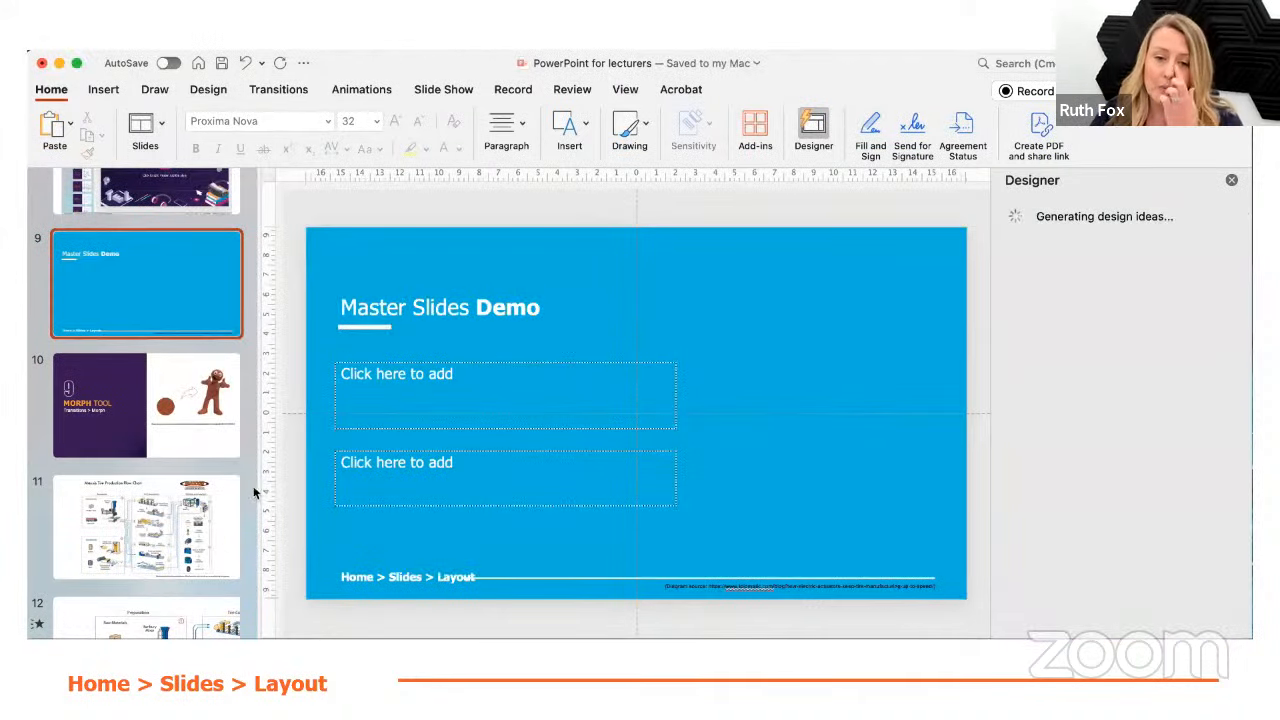
pyautogui.click(145, 130)
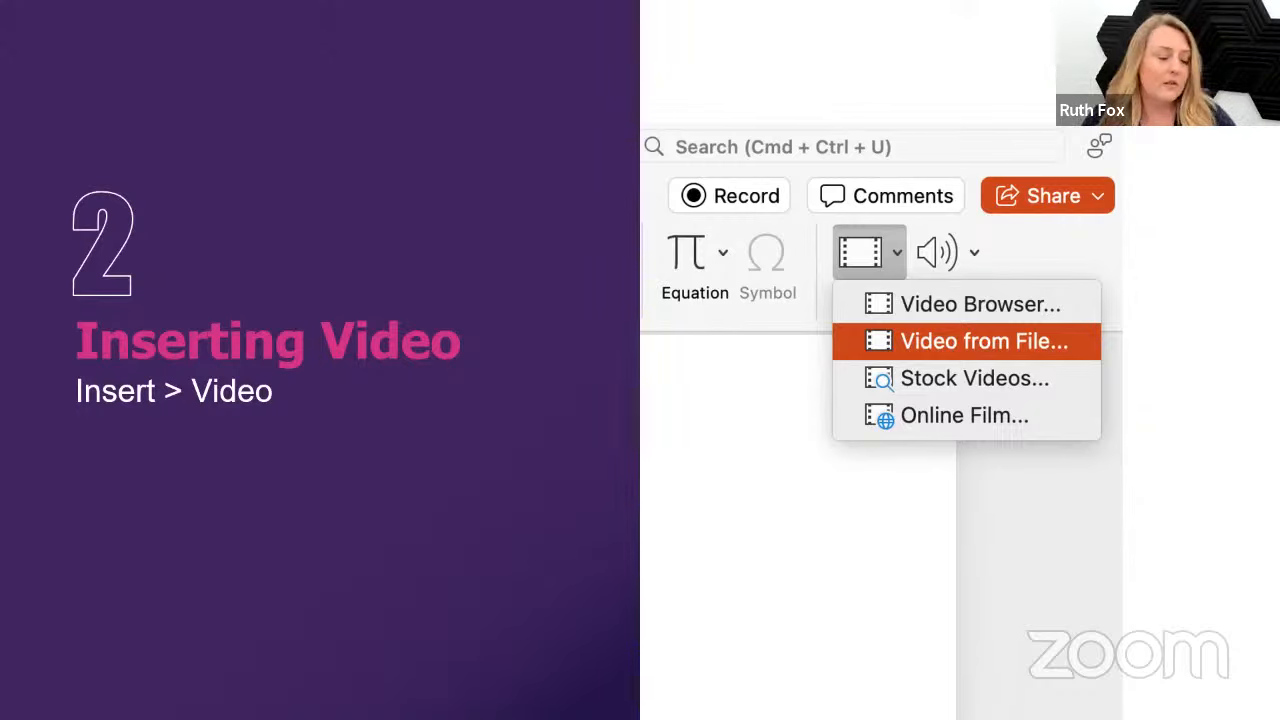
# Return to the editing window on slide 15, 'Insert a video file'.
pyautogui.click(982, 341)
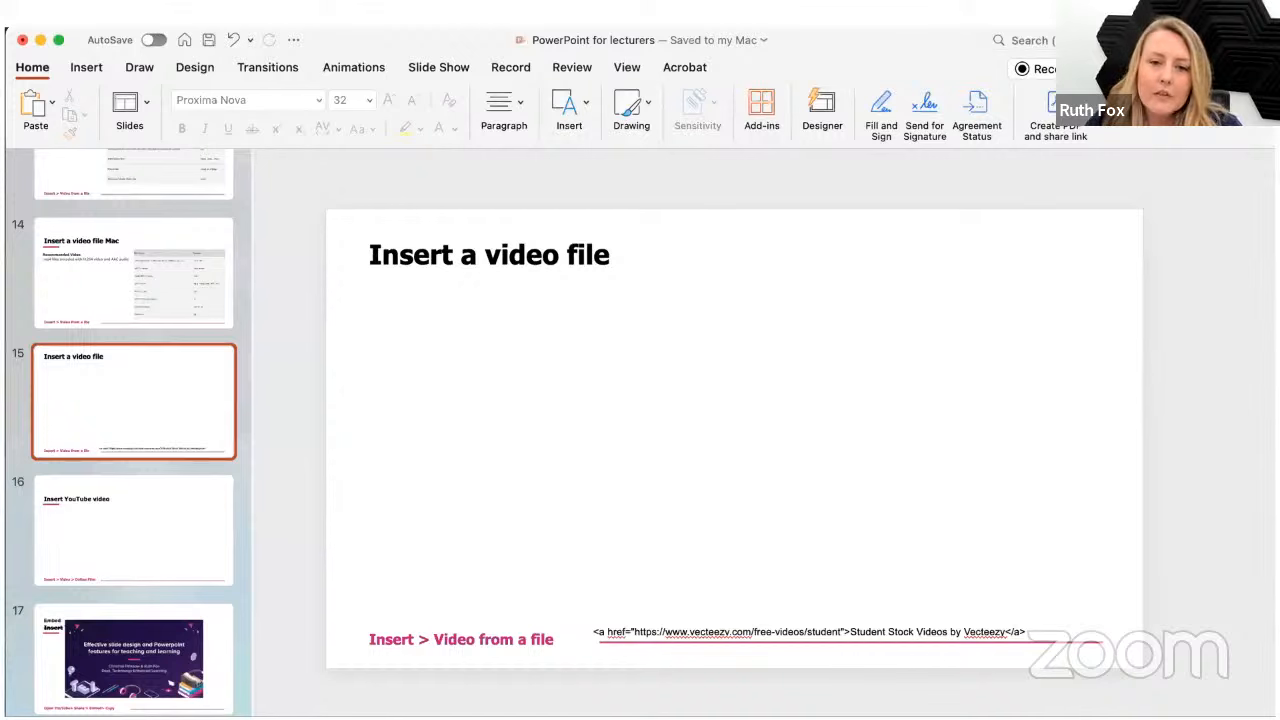
pyautogui.moveTo(457, 187)
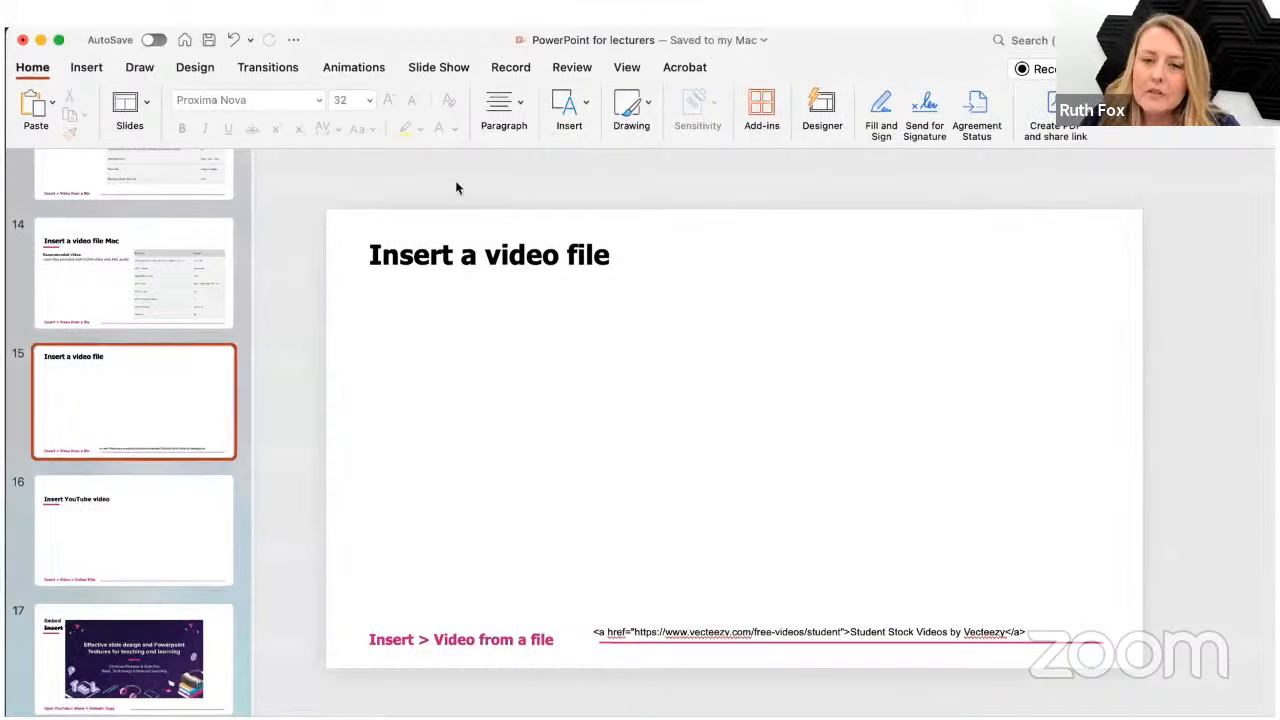
# Insert the walking-students stock video from file onto slide 15.
pyautogui.click(86, 67)
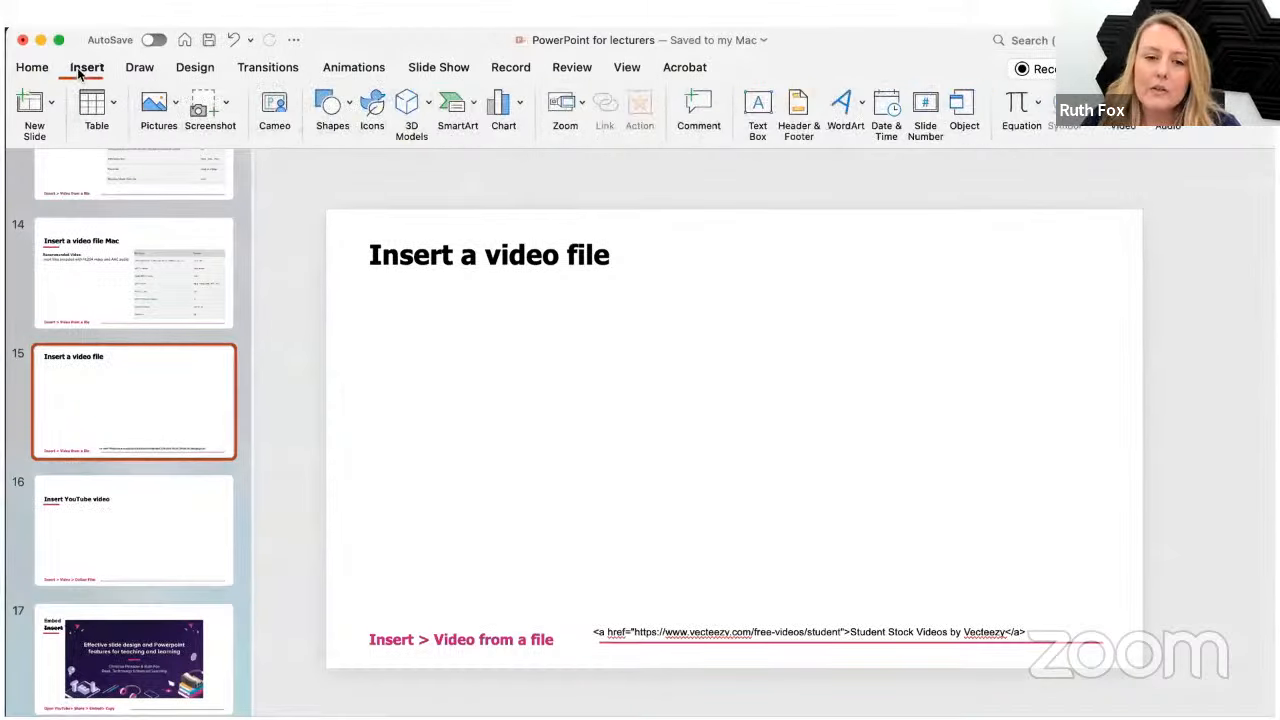
pyautogui.click(1123, 110)
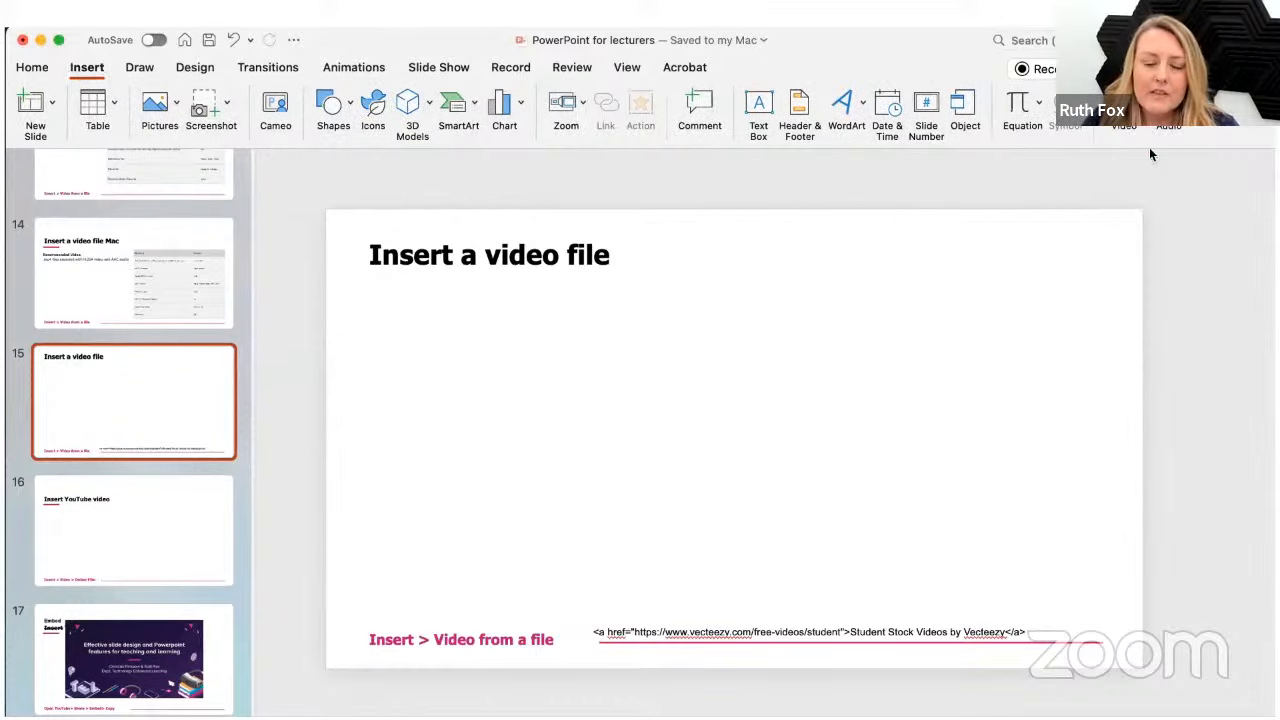
pyautogui.click(1122, 105)
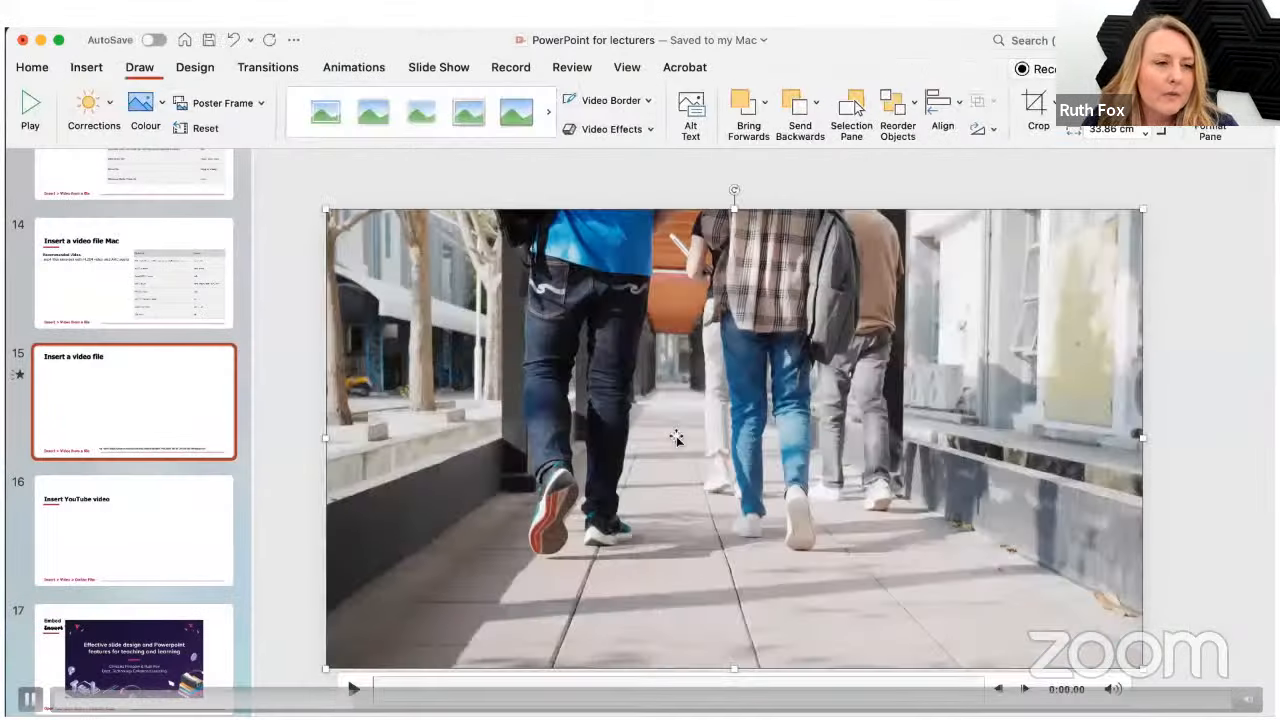
# Drag the video's corner handle to shrink it below the slide title.
pyautogui.moveTo(325, 210); pyautogui.dragTo(378, 245)
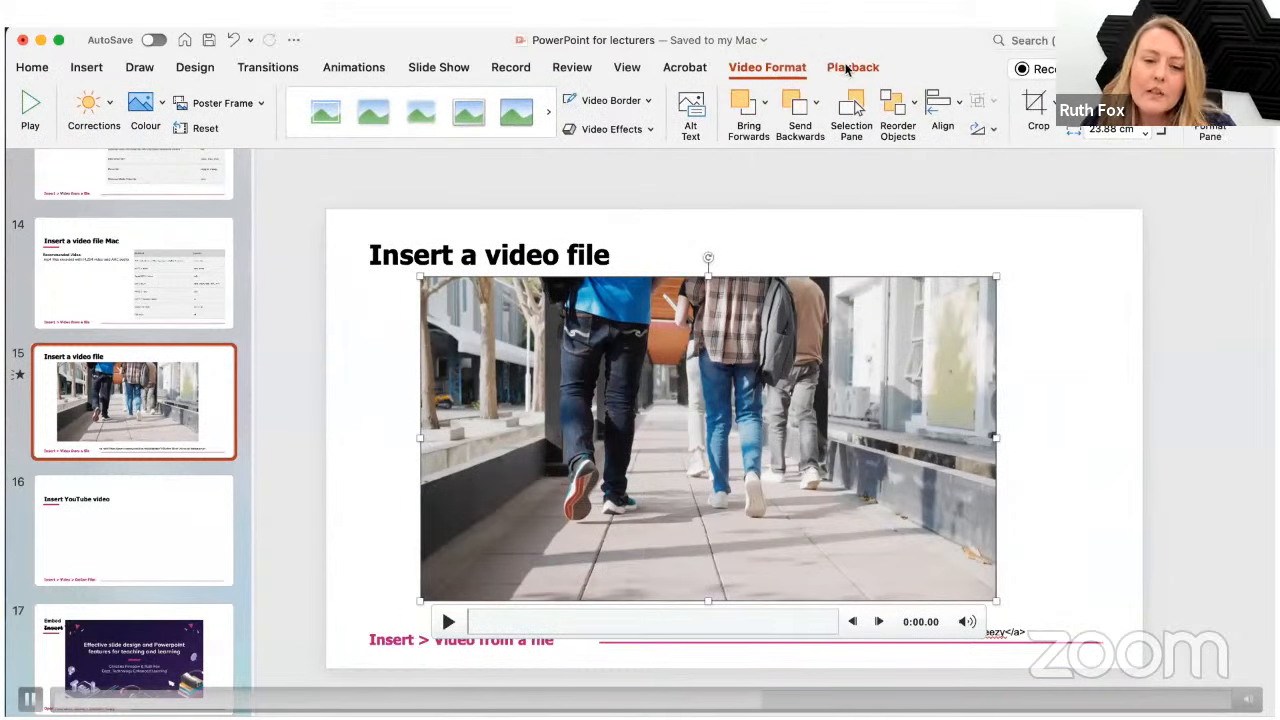
# Review the video's Playback options, then select slide 17, 'Insert YouTube video'.
pyautogui.click(852, 67)
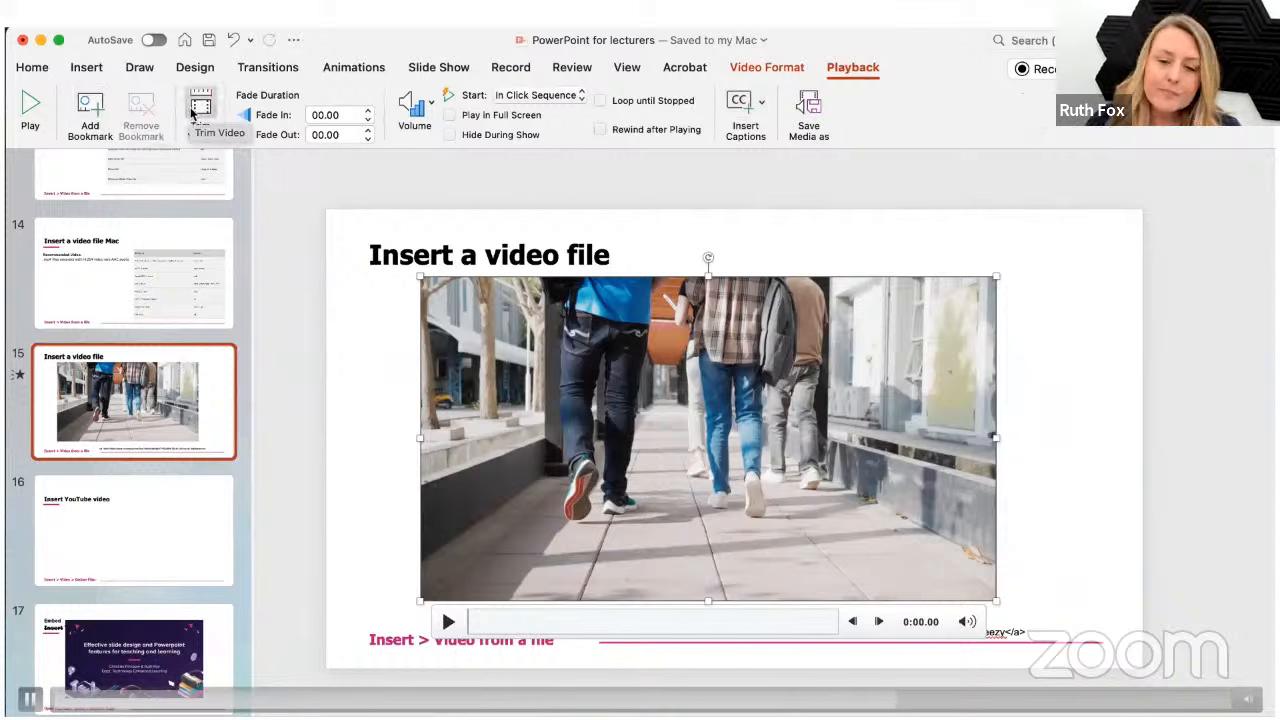
pyautogui.moveTo(414, 110)
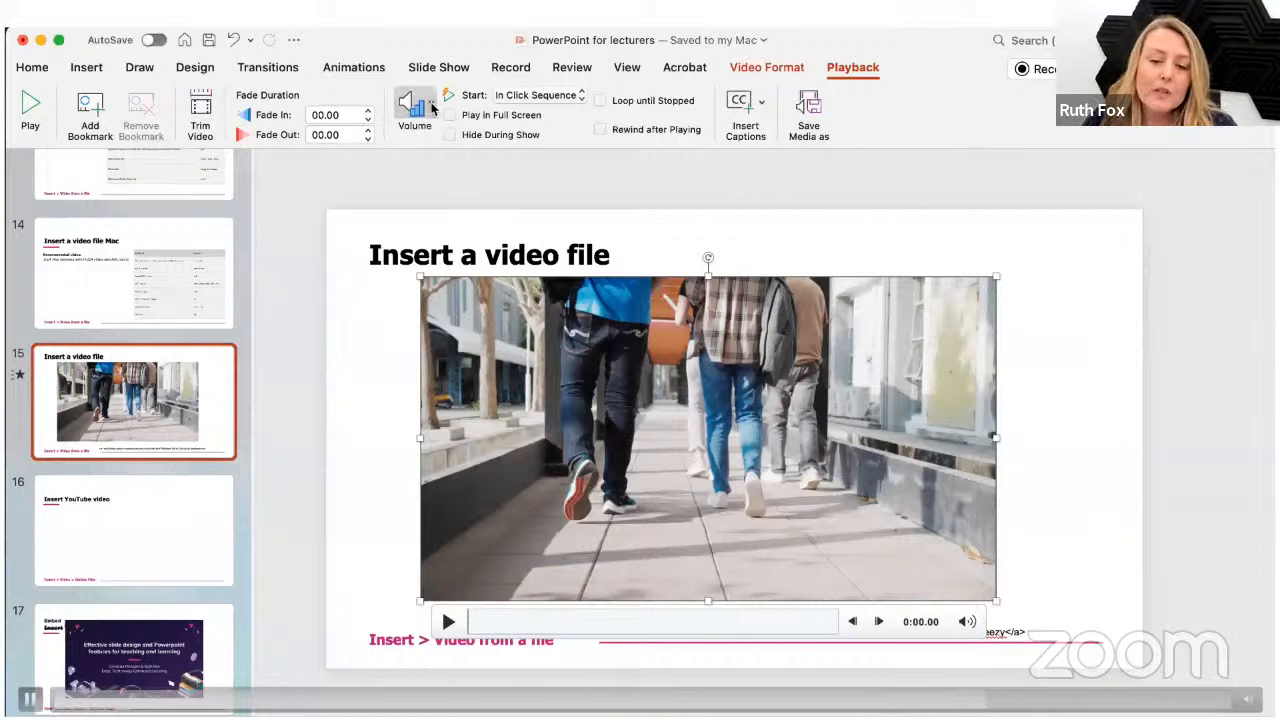
pyautogui.moveTo(570, 97)
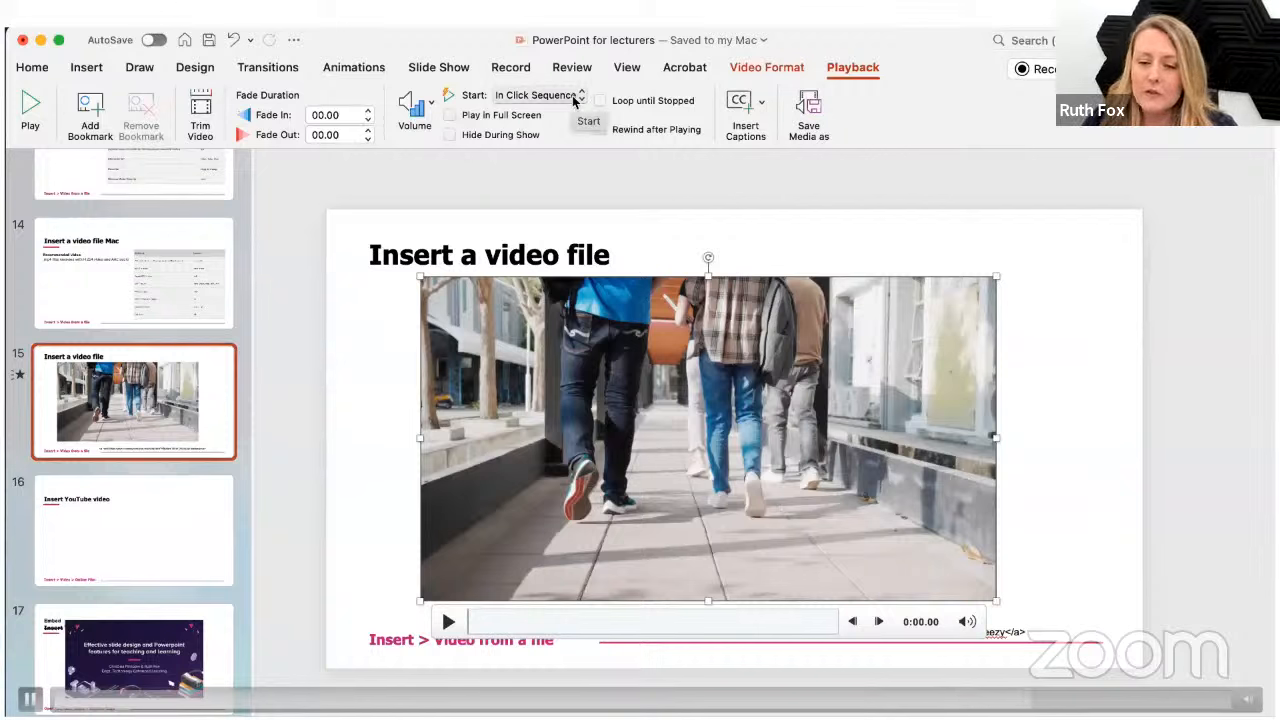
pyautogui.moveTo(500, 135)
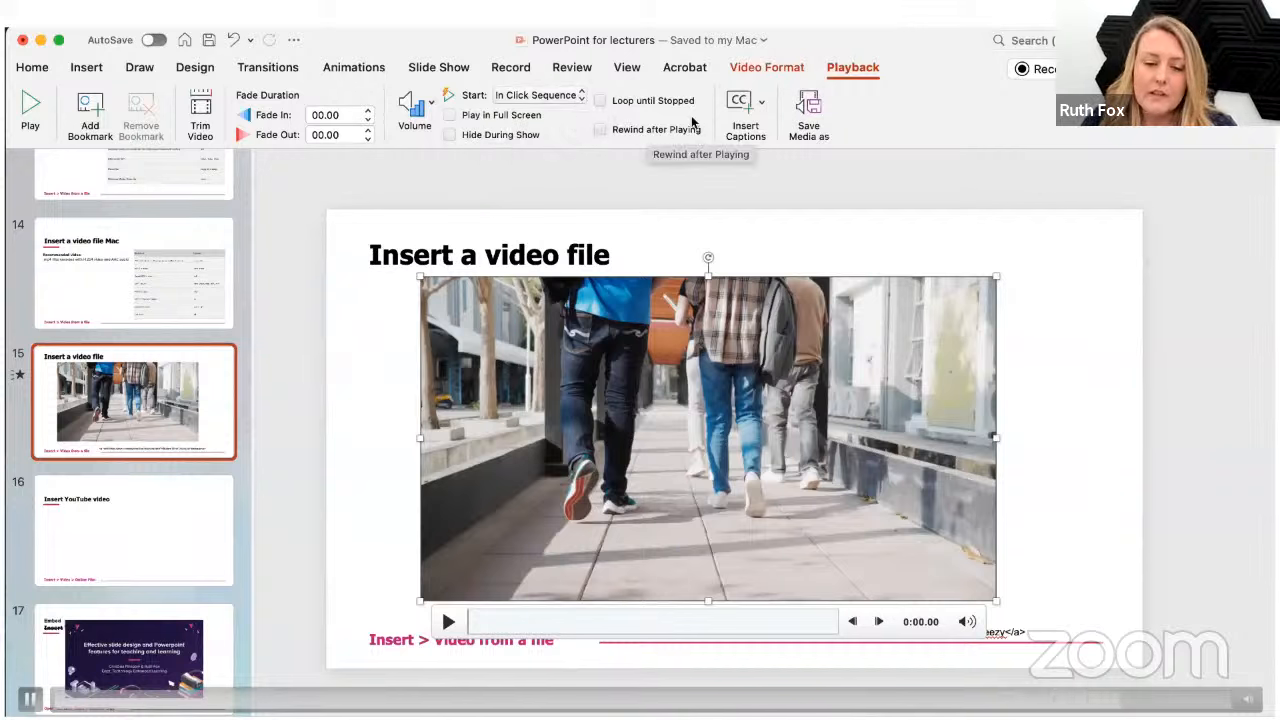
pyautogui.click(745, 105)
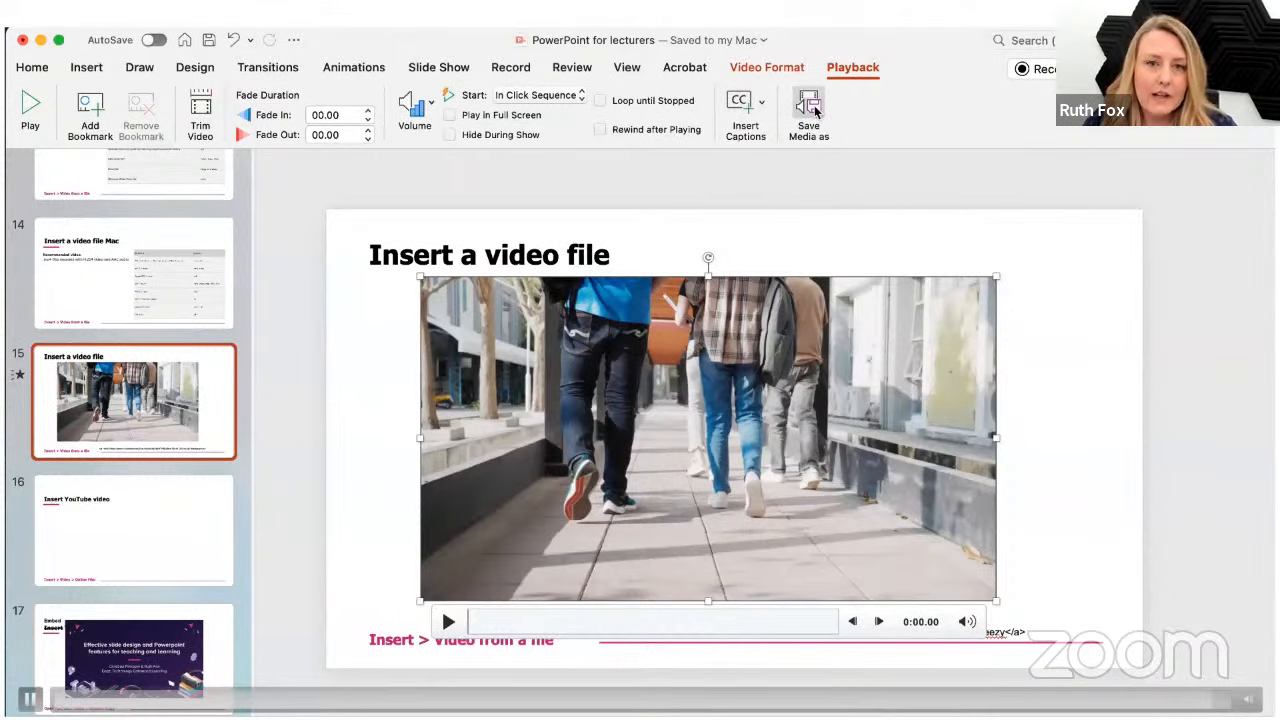
pyautogui.click(130, 620)
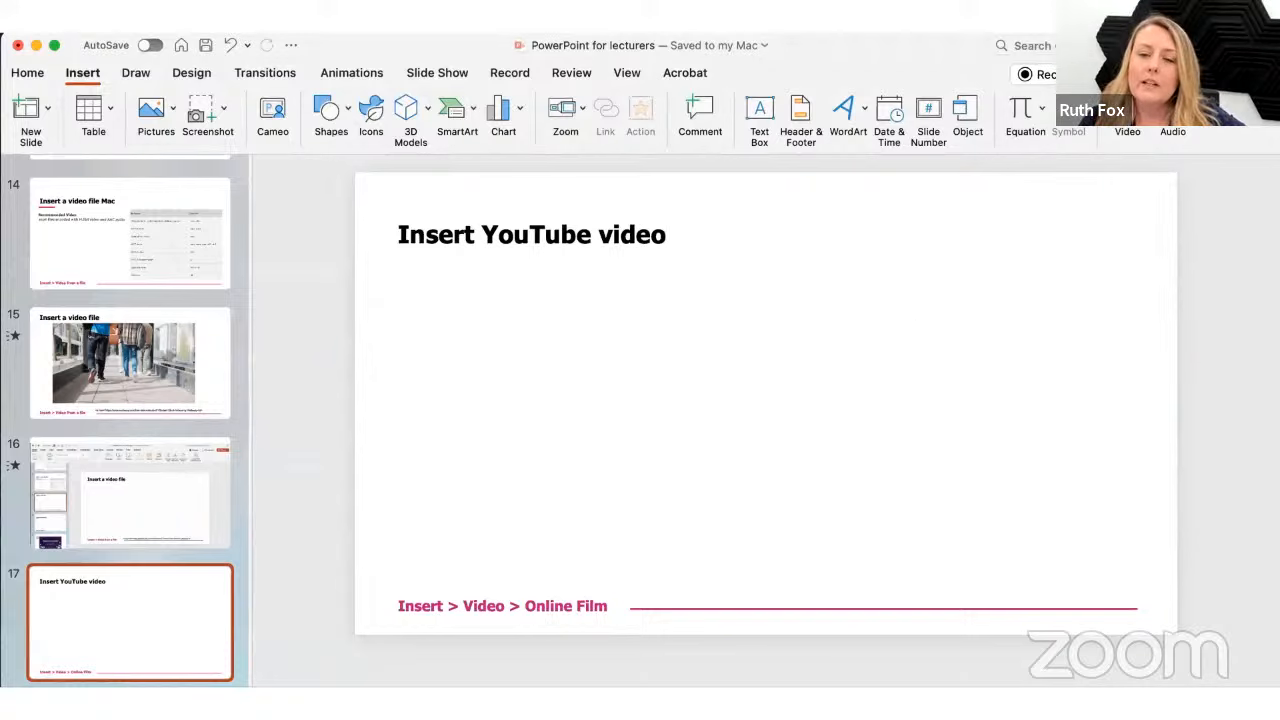
pyautogui.click(1127, 118)
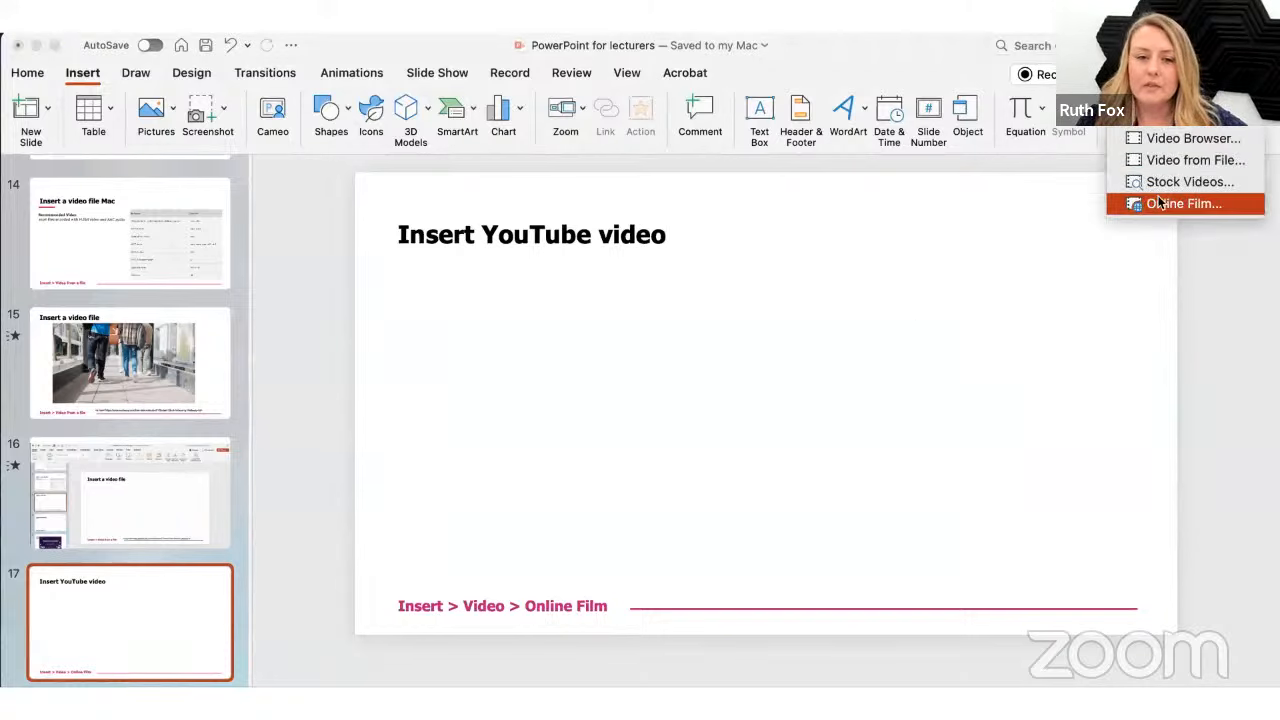
pyautogui.click(1186, 203)
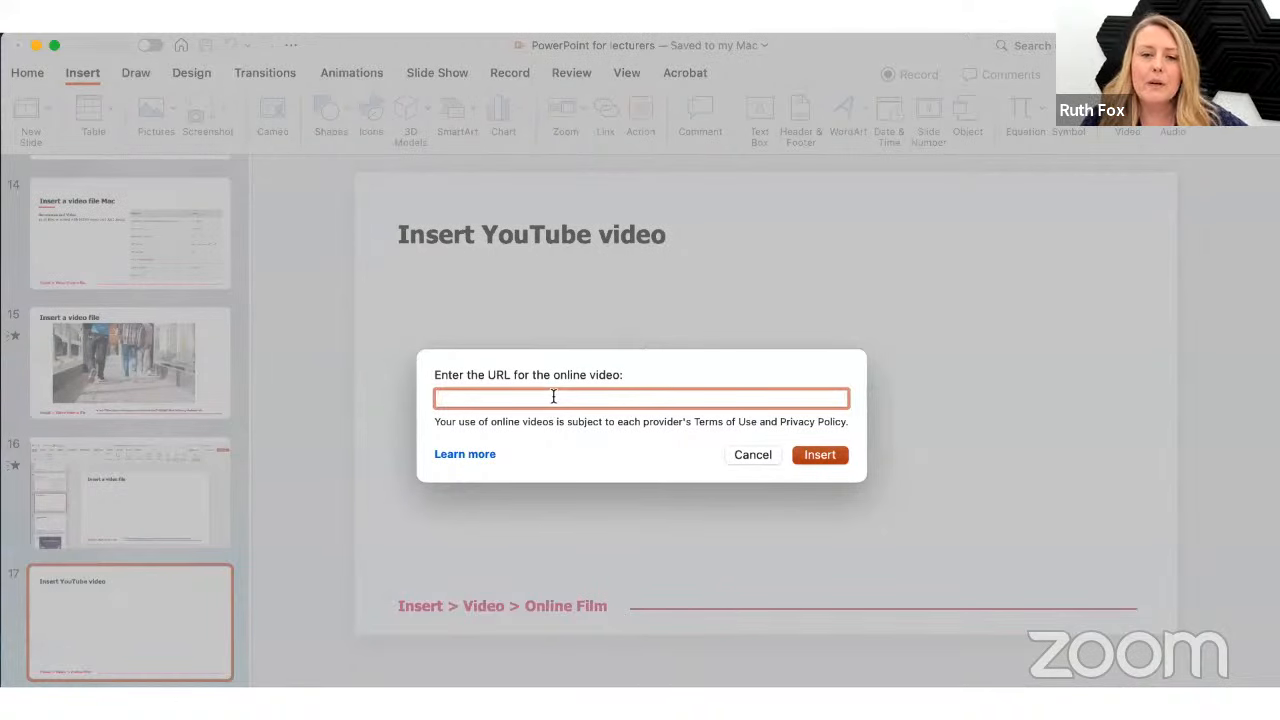
pyautogui.write('https://www.youtube.com/watch?v=wTCaMKpU7G0')
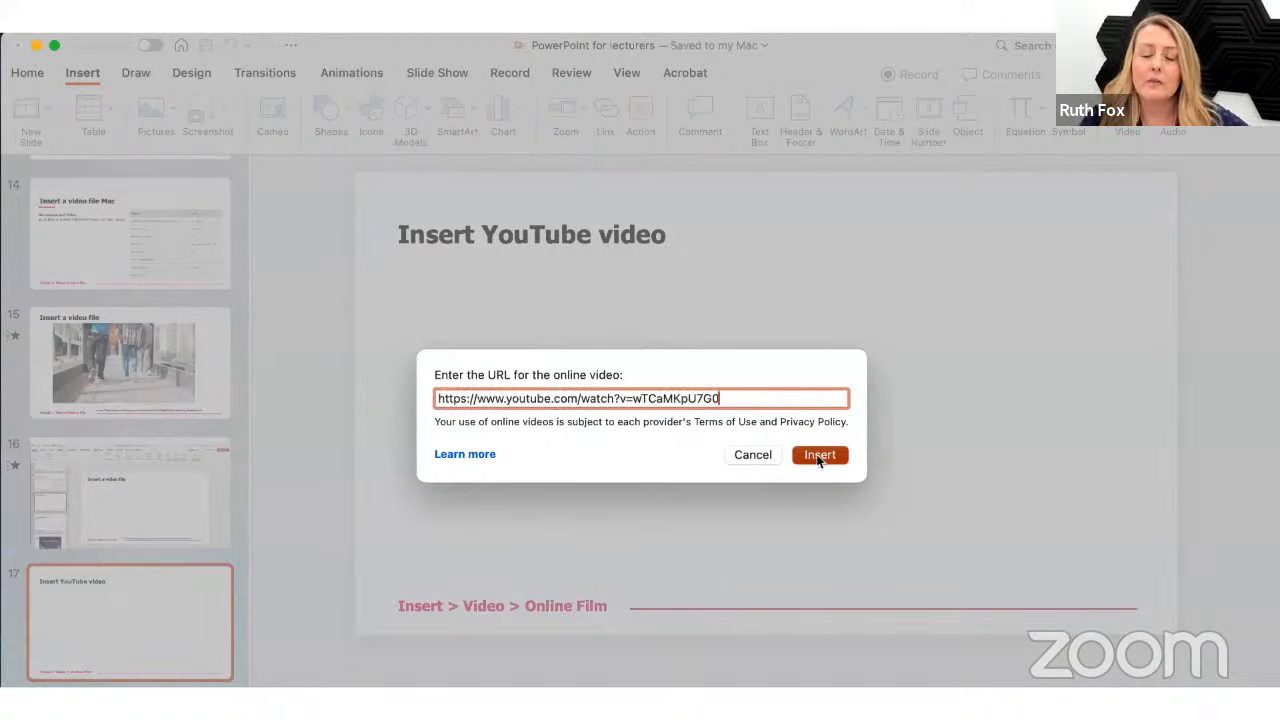
pyautogui.click(819, 455)
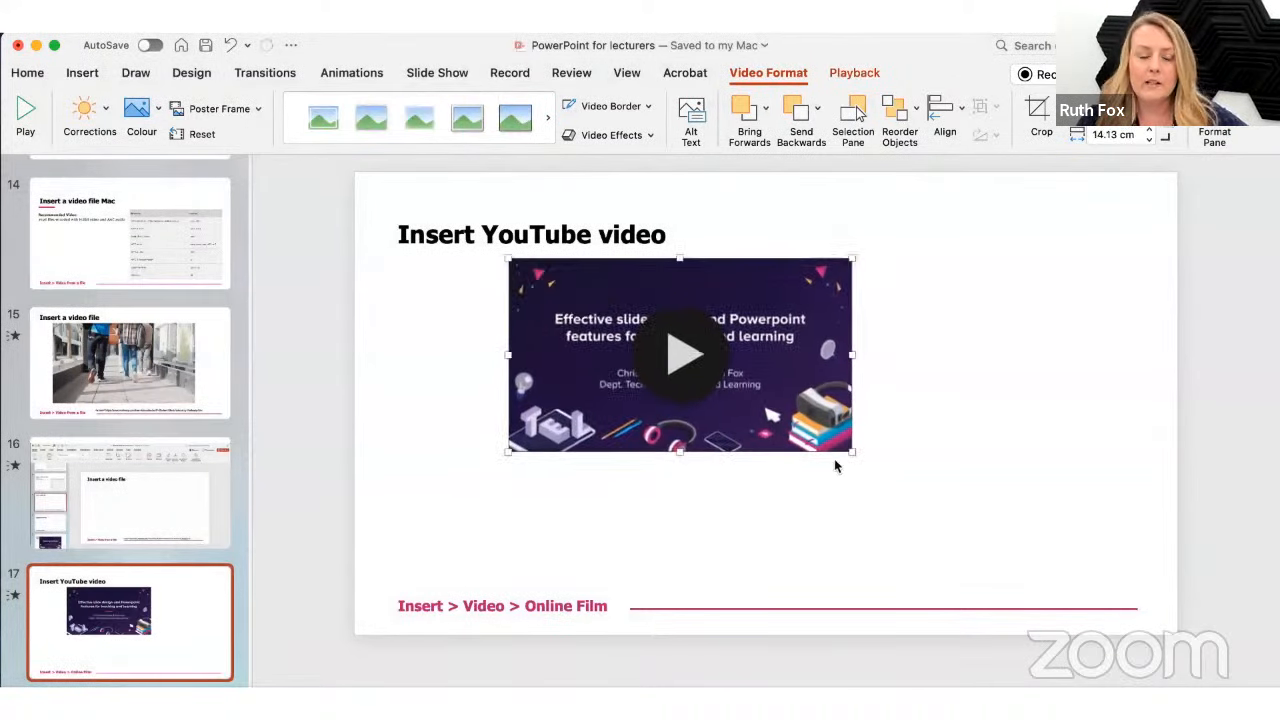
pyautogui.moveTo(852, 452); pyautogui.dragTo(1042, 560)
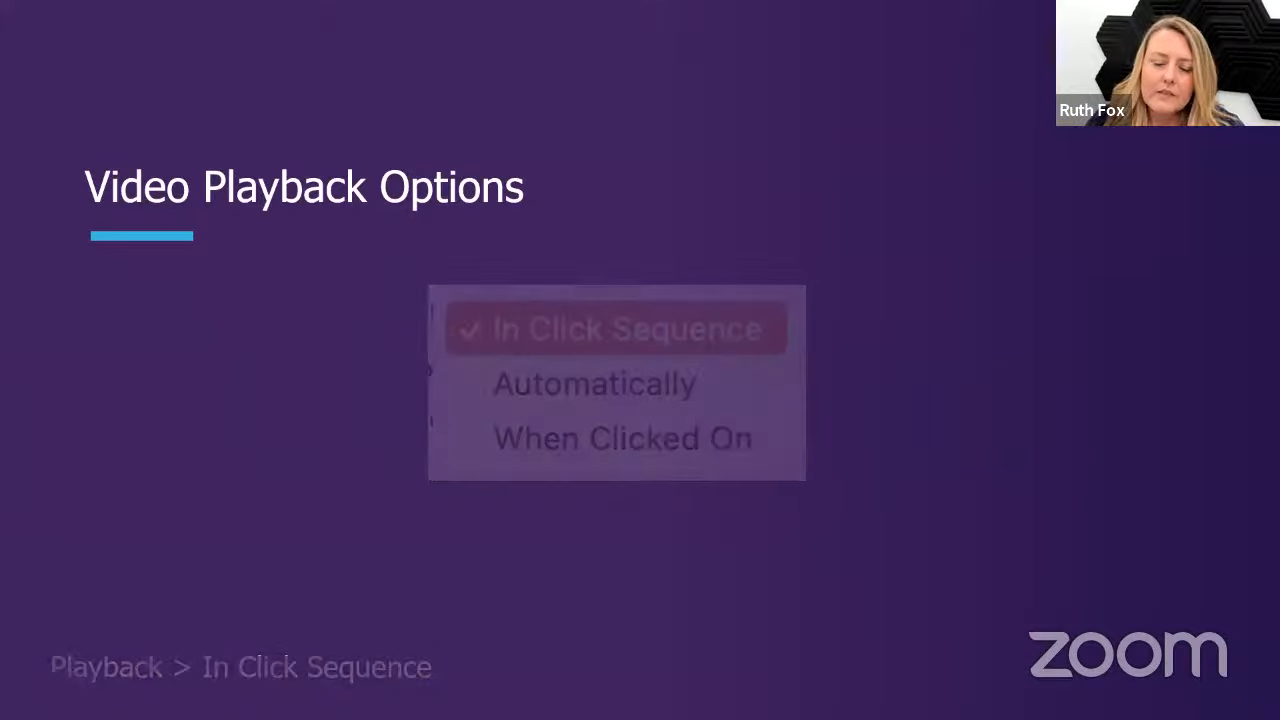
# Switch back to the webinar slide show at the Video Playback Options slide.
pyautogui.click(616, 328)
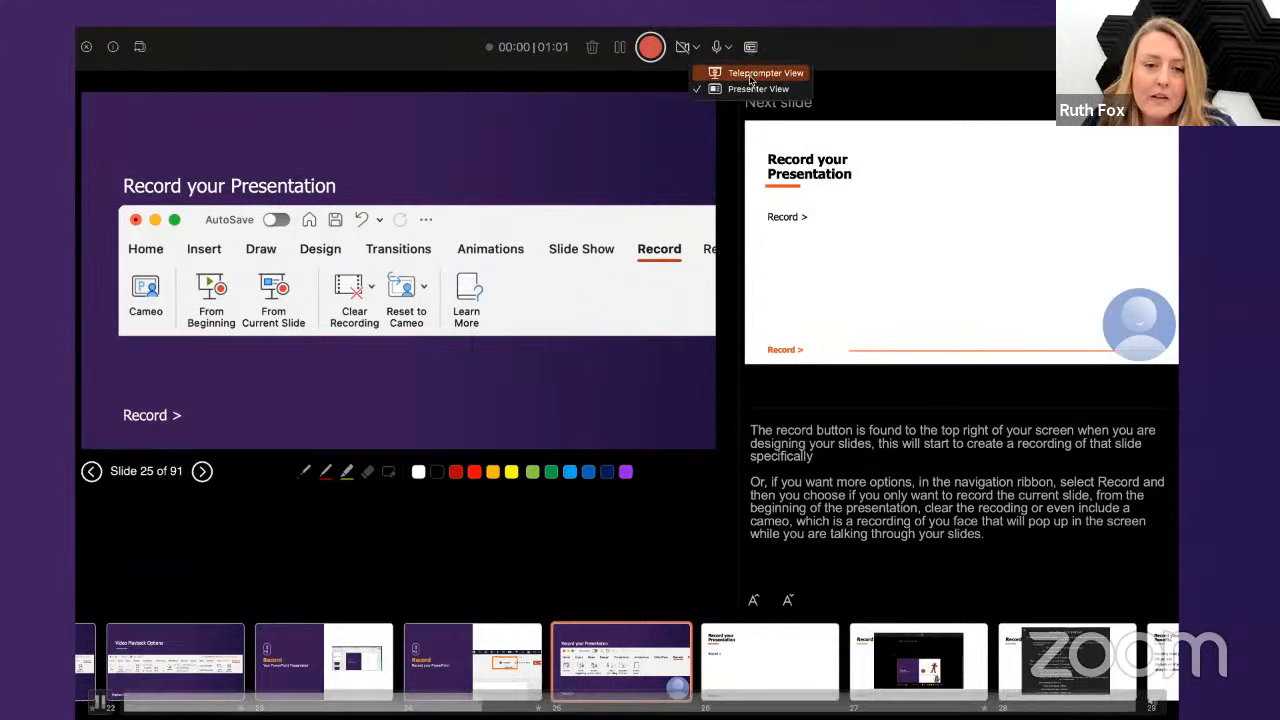
# Switch the recording view to Teleprompter, try Presenter View, then return to Teleprompter.
pyautogui.click(765, 72)
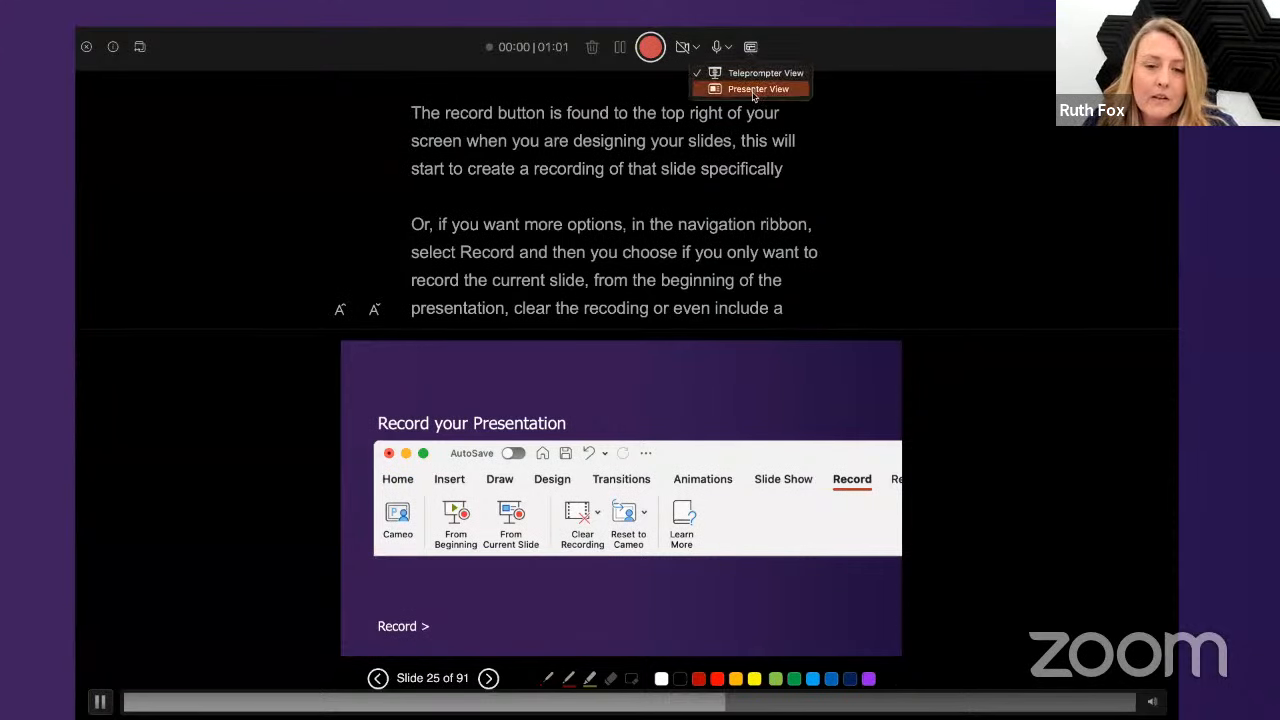
pyautogui.click(759, 88)
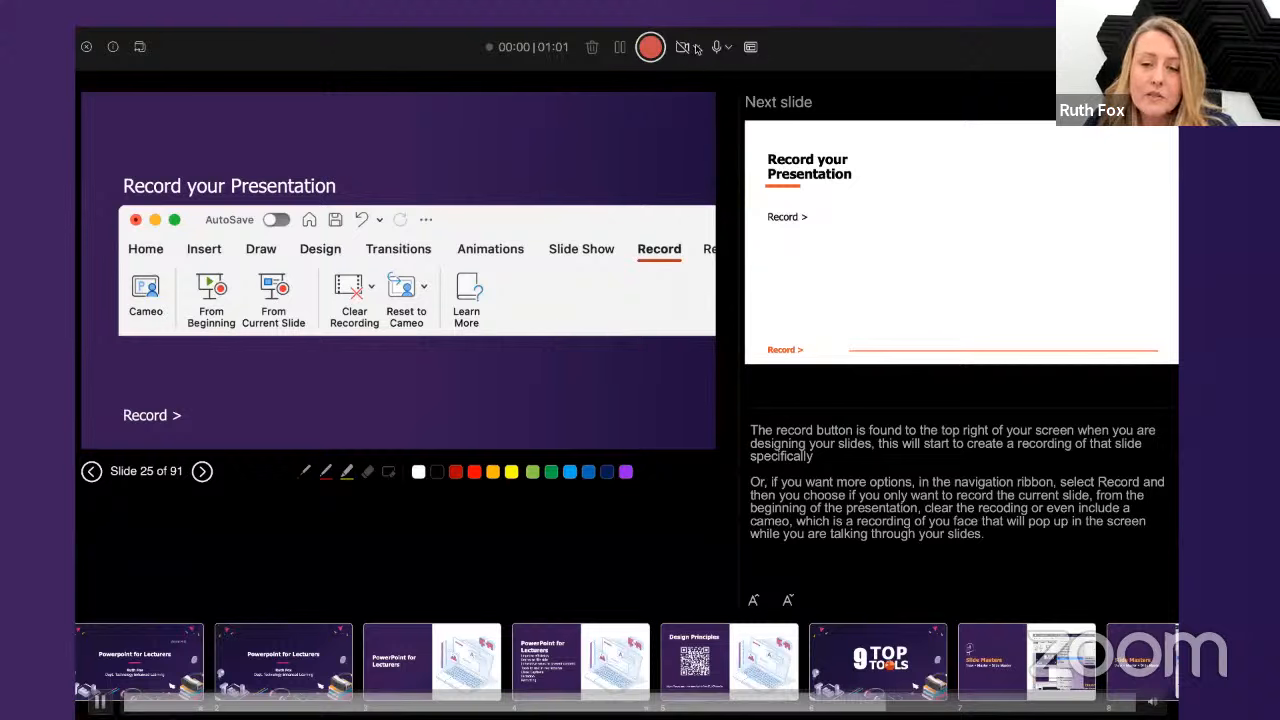
pyautogui.click(683, 47)
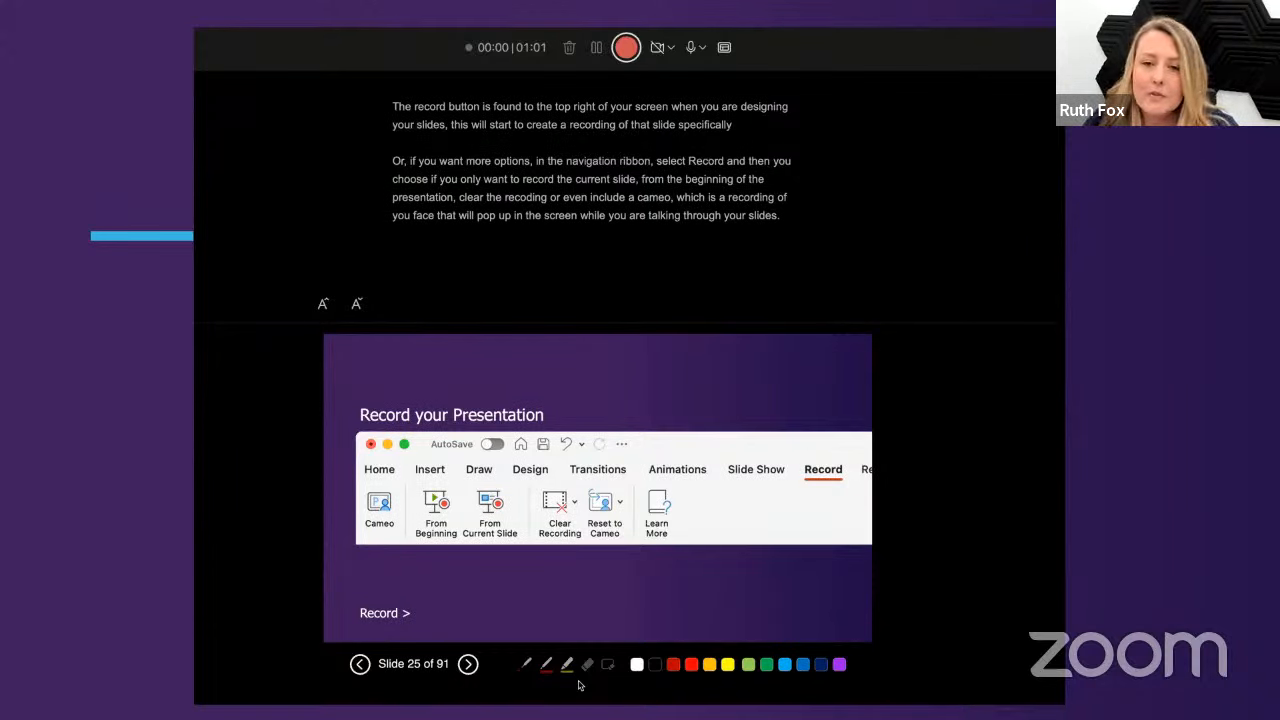
pyautogui.moveTo(343, 318)
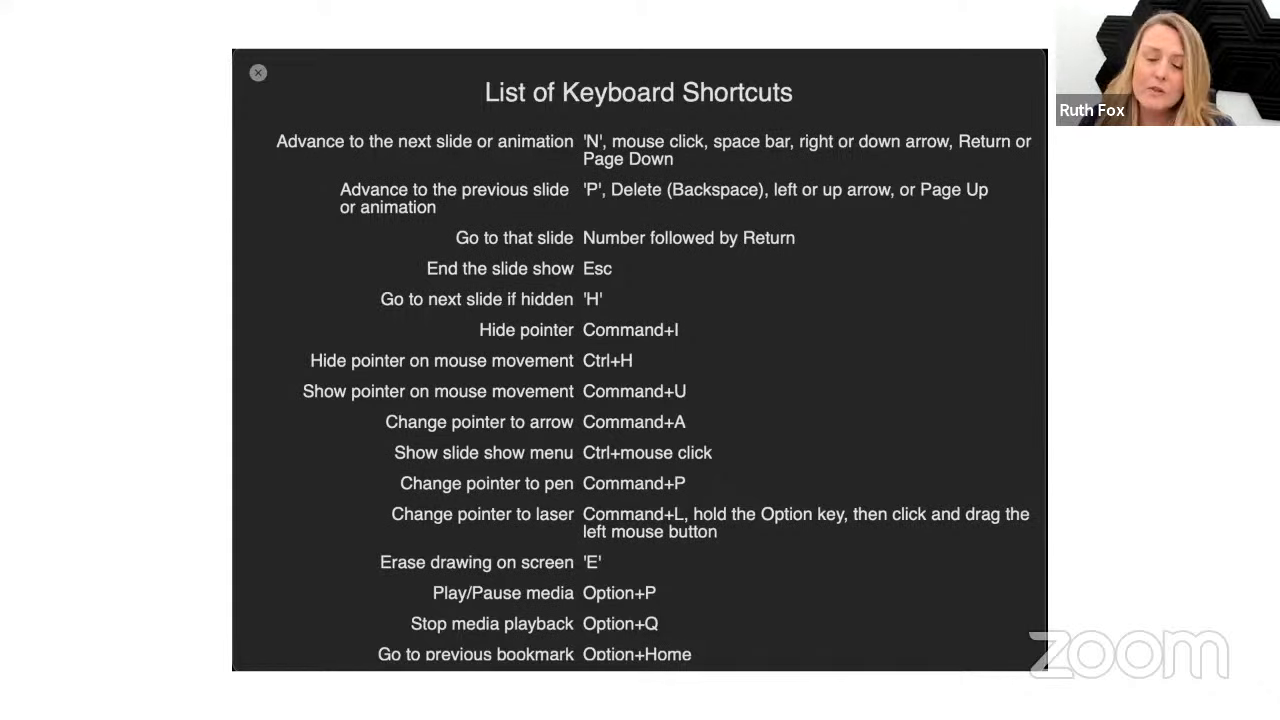
pyautogui.click(257, 72)
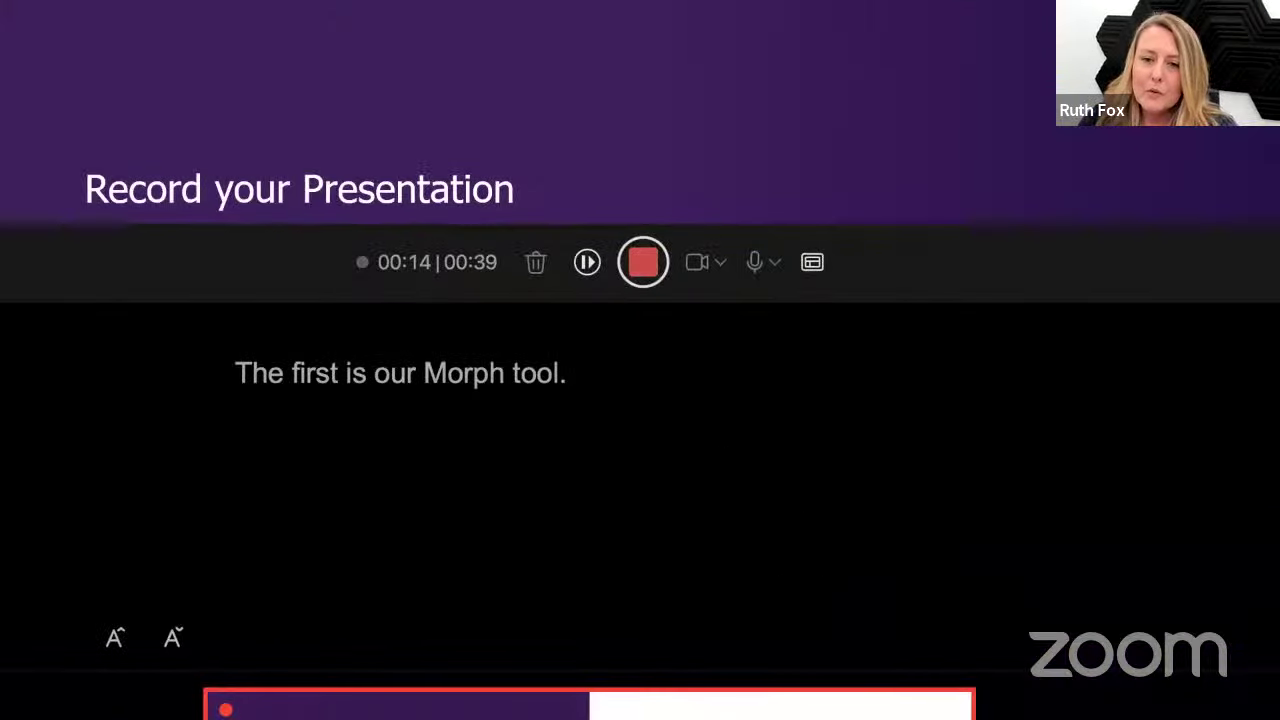
# Switch the running recording from Teleprompter View to Presenter View.
pyautogui.click(812, 262)
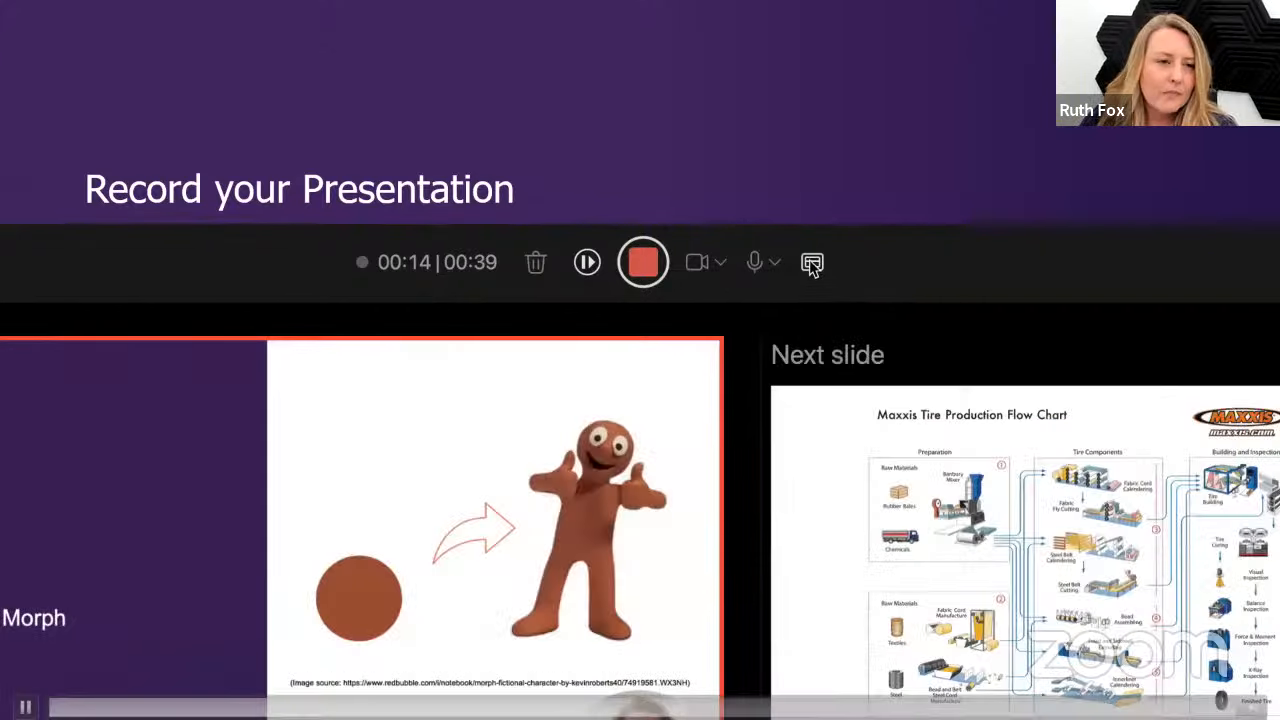
pyautogui.click(812, 262)
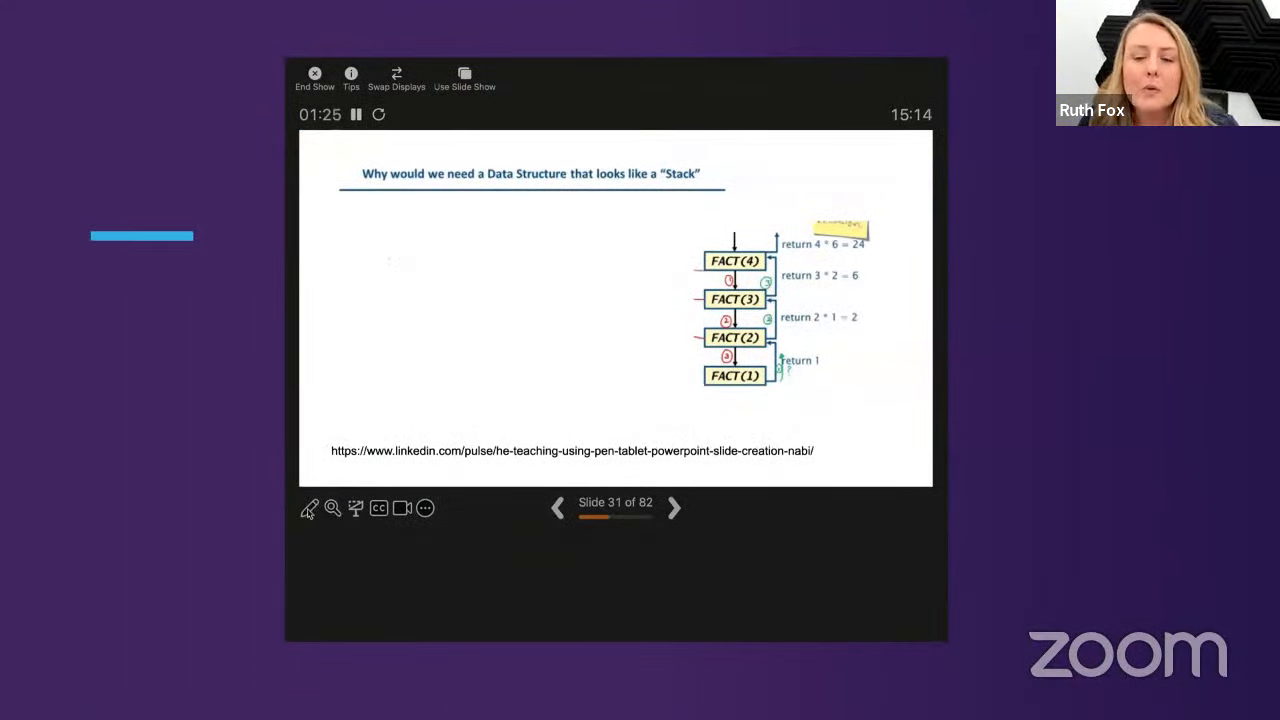
# Select the Pen tool and draw a short line and a freehand curve on the slide.
pyautogui.click(309, 508)
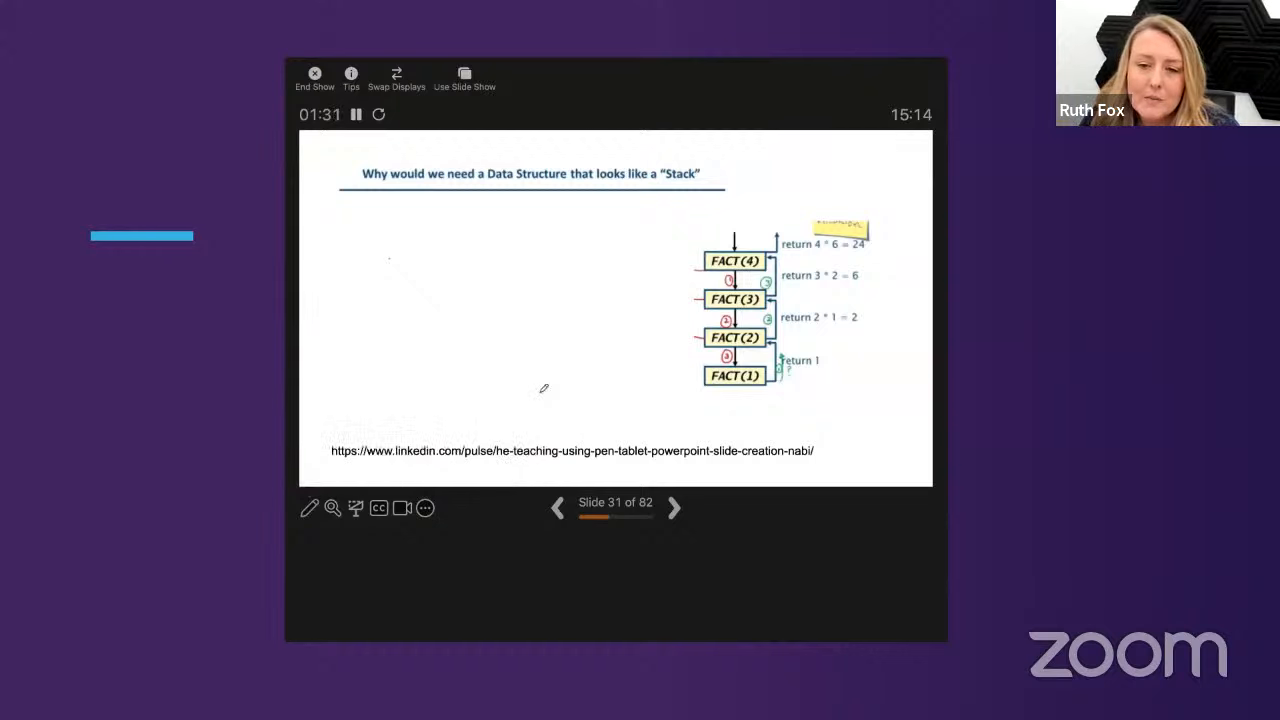
pyautogui.moveTo(369, 286)
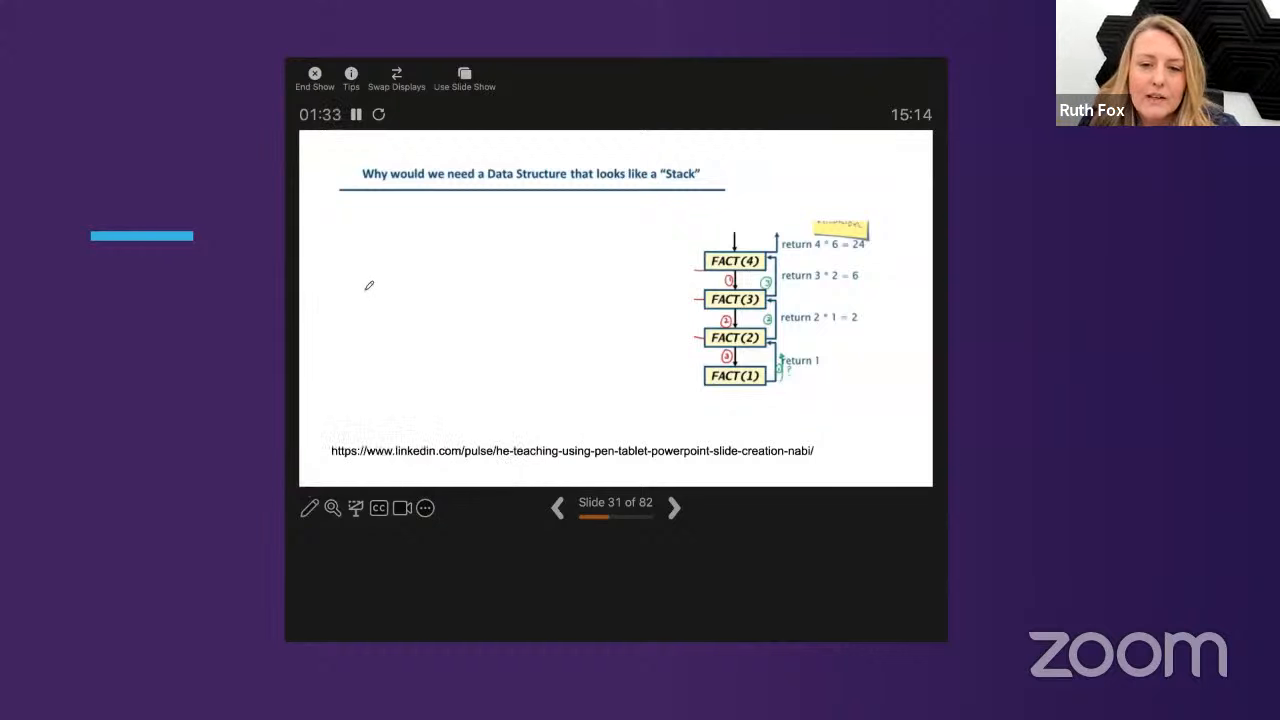
pyautogui.moveTo(368, 270); pyautogui.dragTo(535, 400)
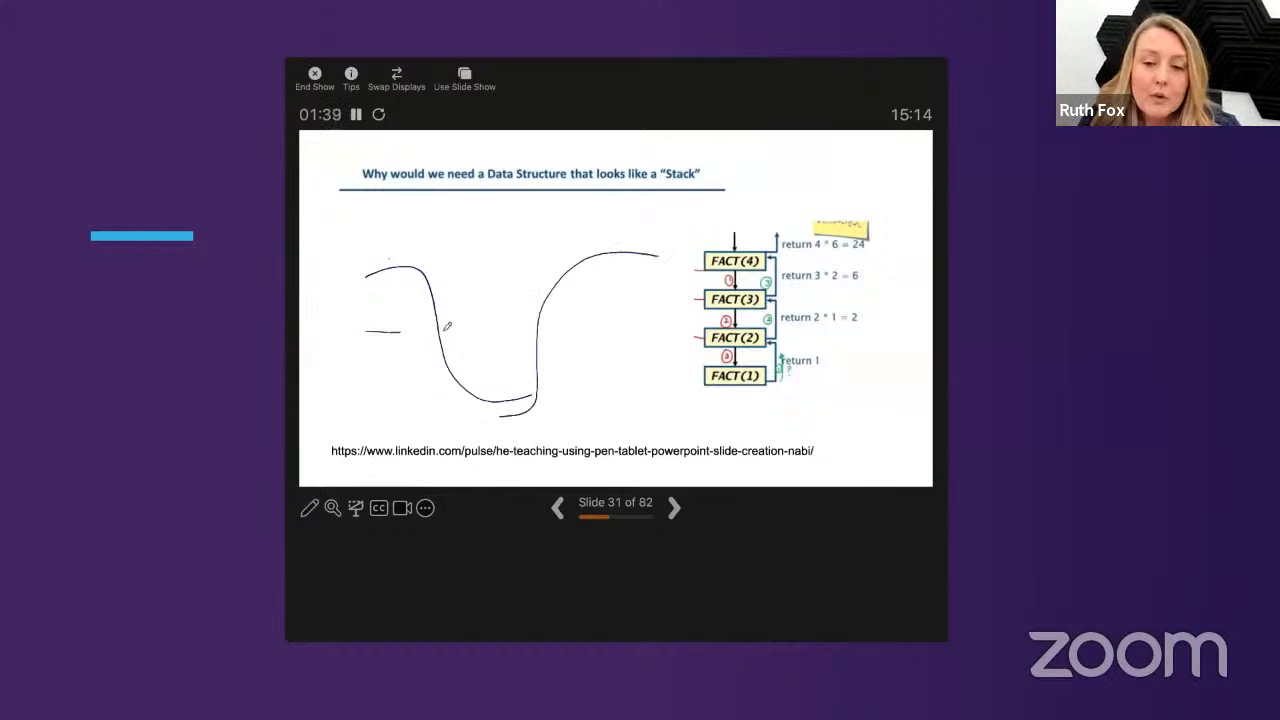
pyautogui.moveTo(367, 328); pyautogui.dragTo(657, 326)
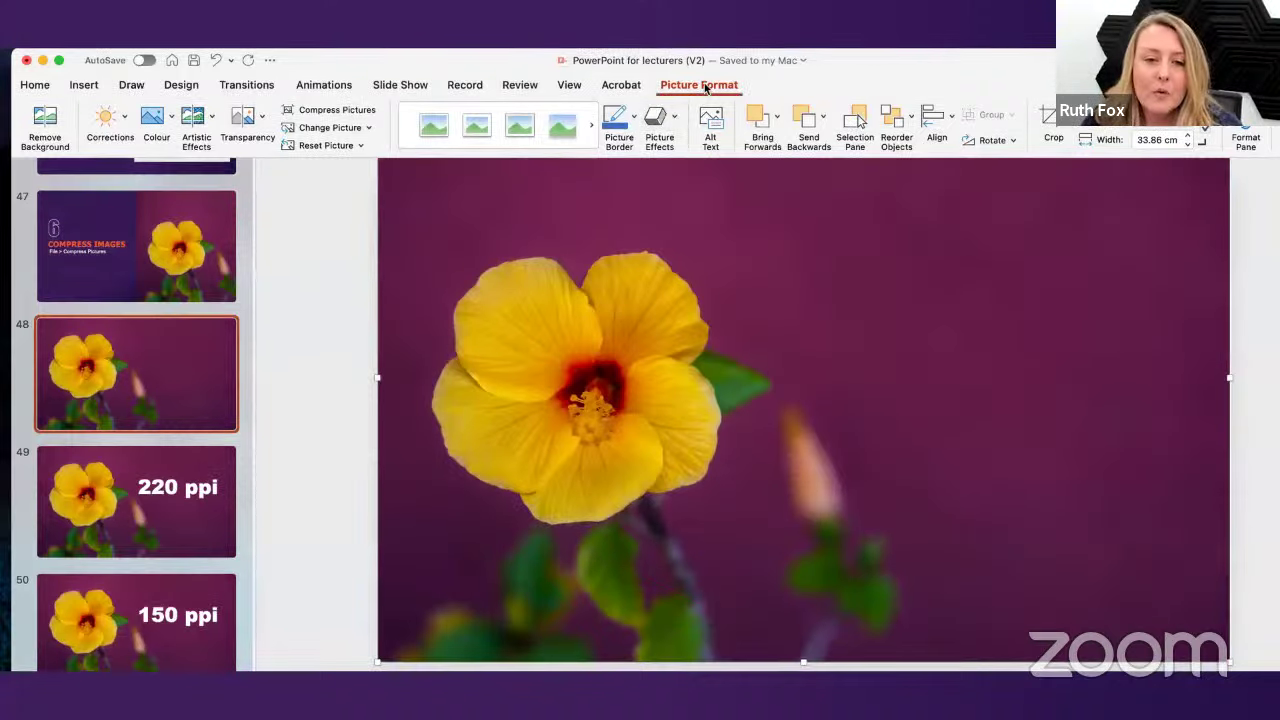
pyautogui.moveTo(330, 110)
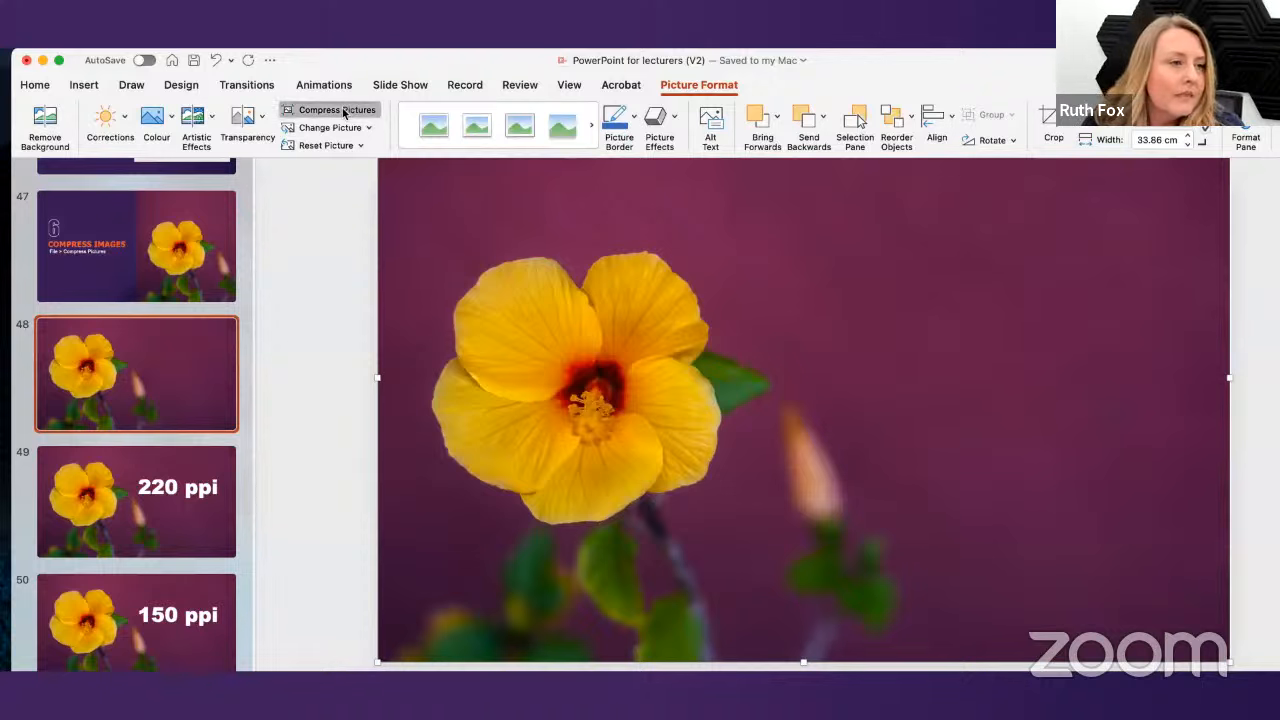
# Compress only the selected flower photo at On-screen (150 ppi) quality, deleting cropped areas.
pyautogui.click(334, 109)
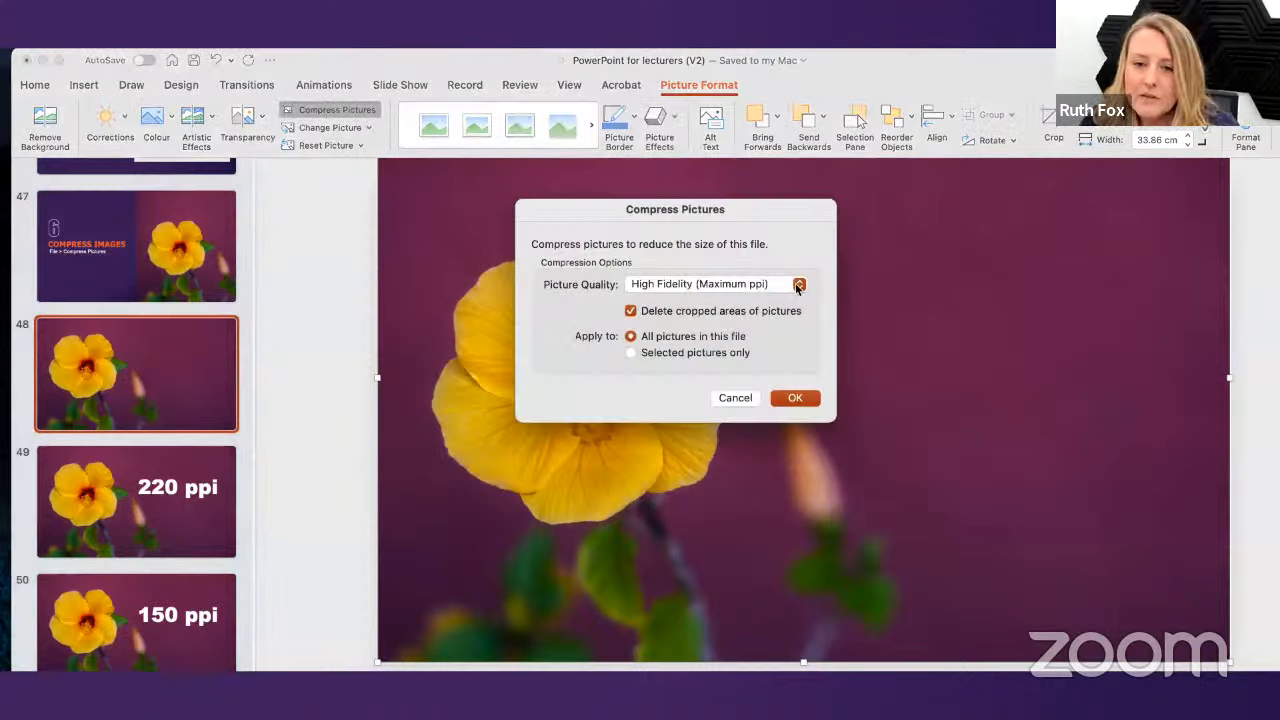
pyautogui.click(798, 284)
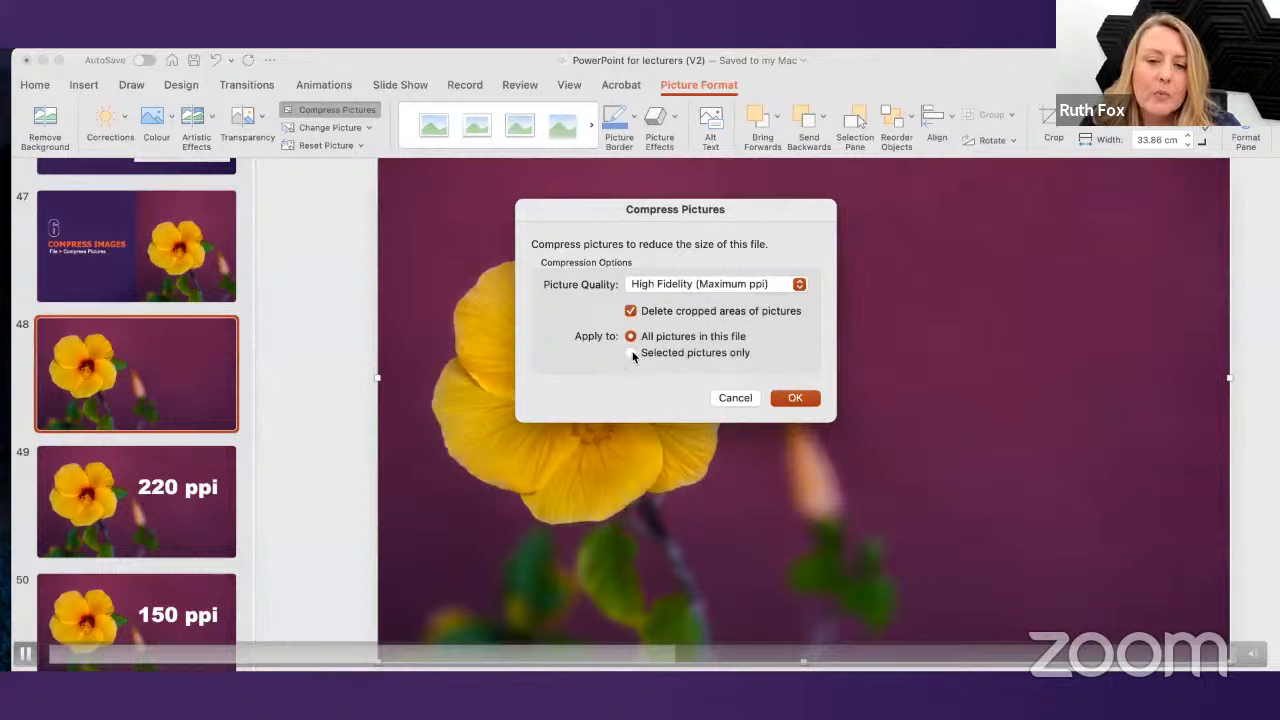
pyautogui.click(798, 284)
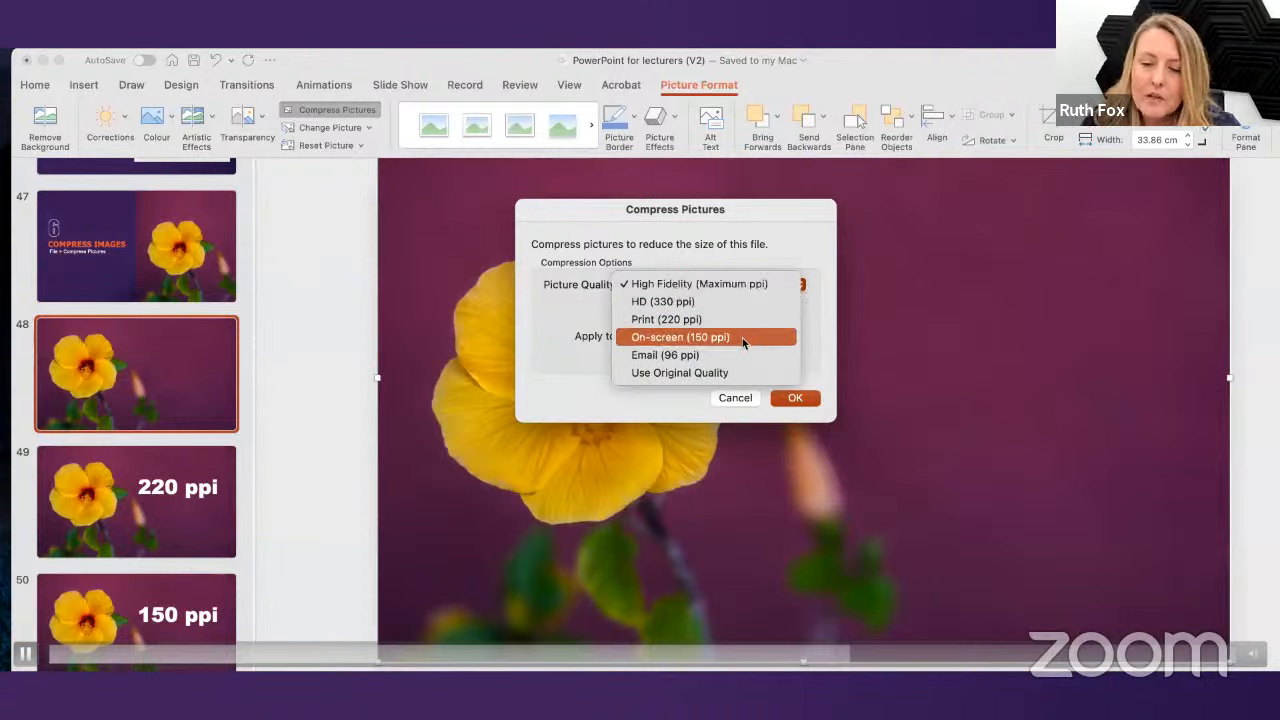
pyautogui.click(681, 337)
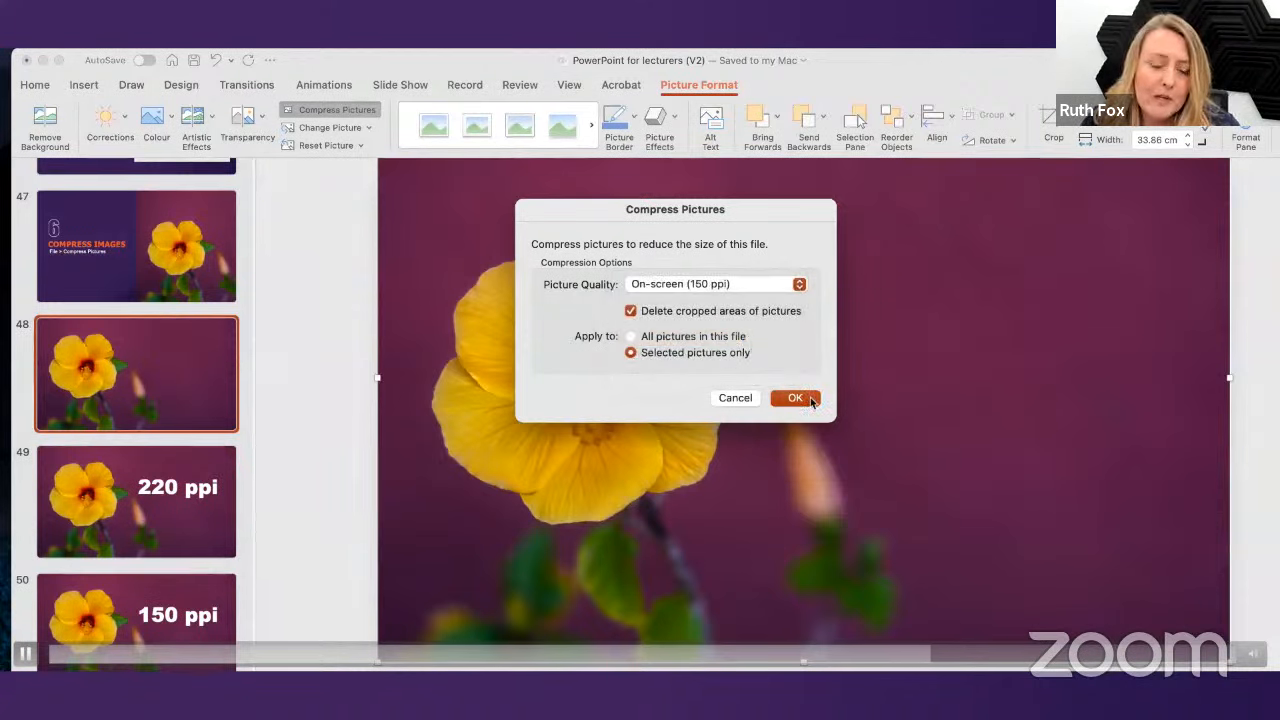
pyautogui.click(794, 397)
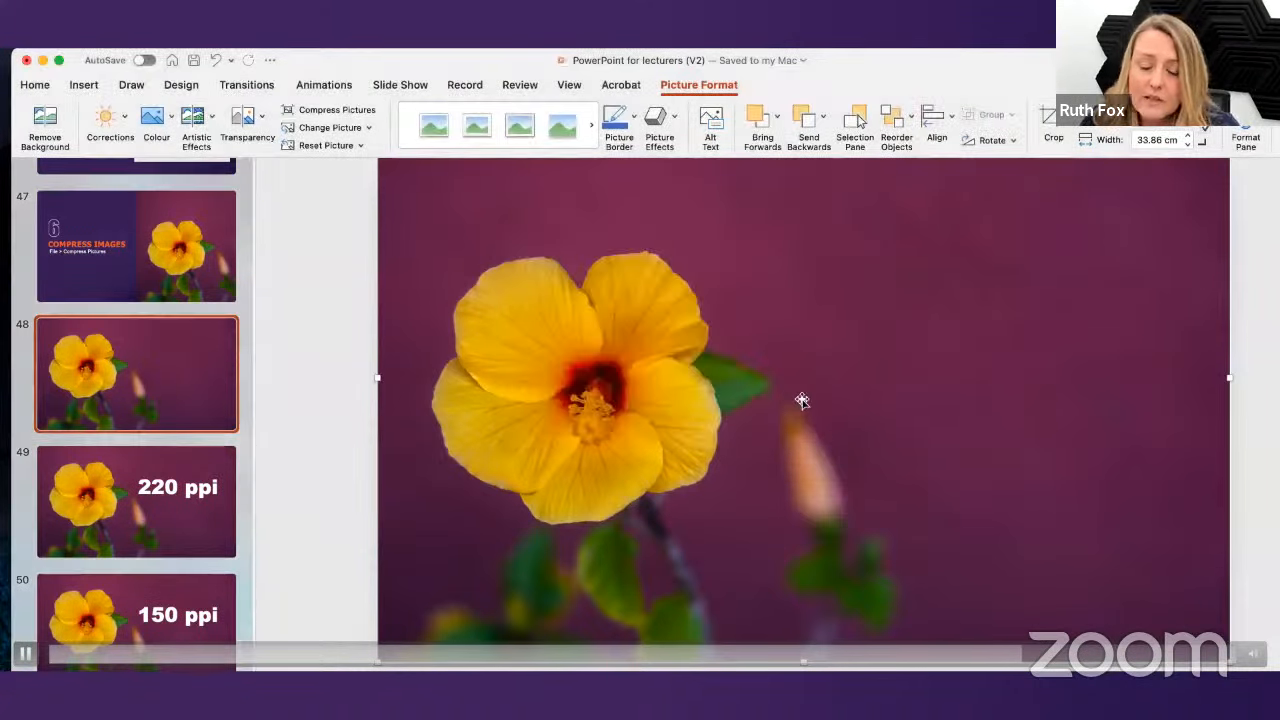